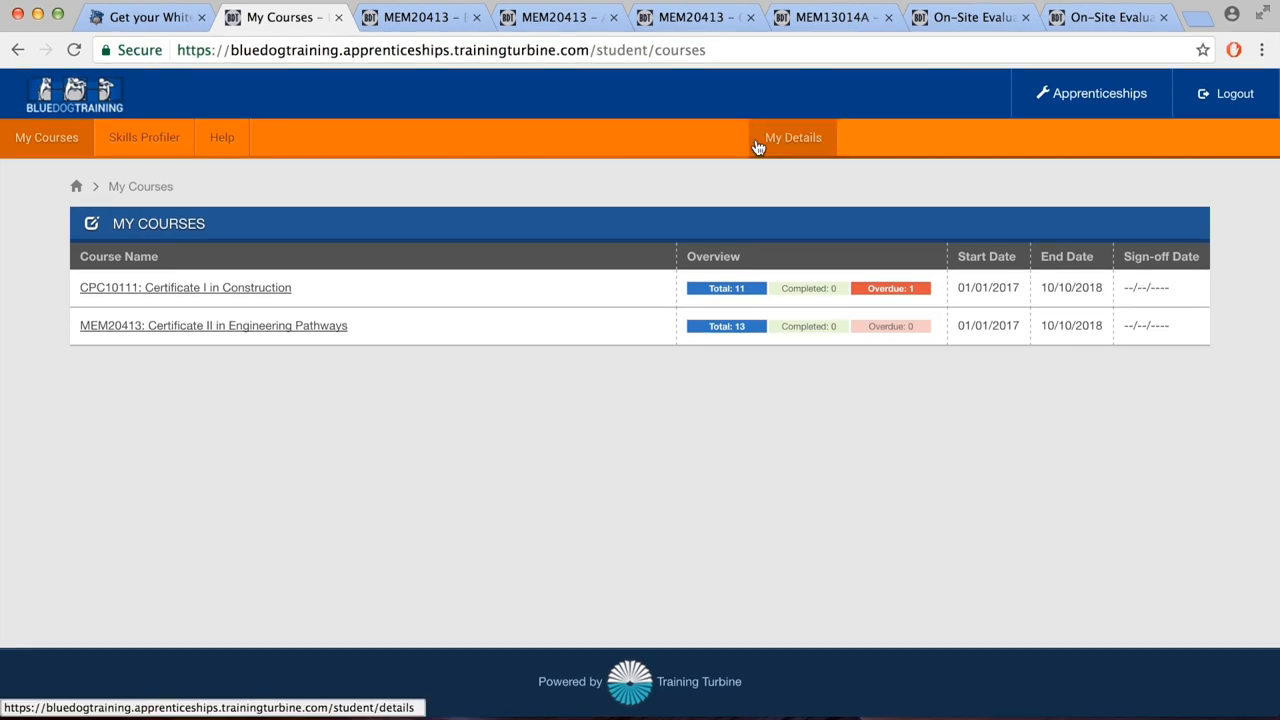
mouse_move(296, 176)
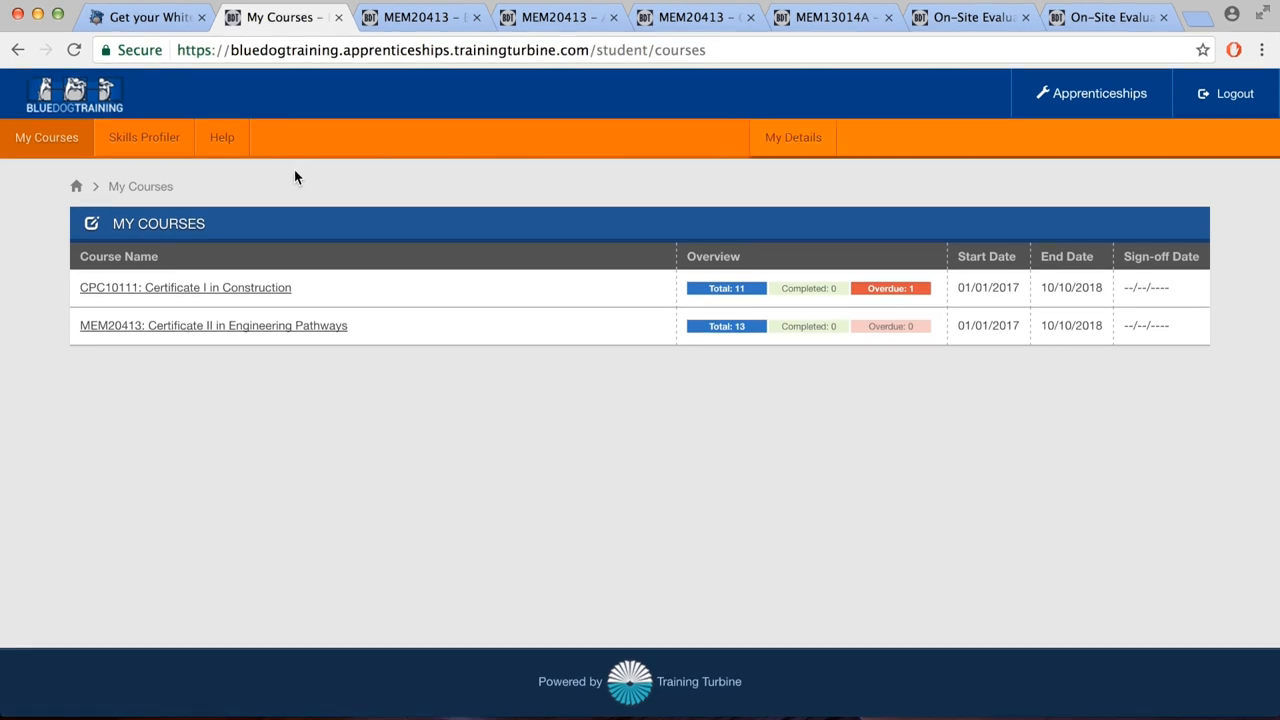
mouse_move(144, 136)
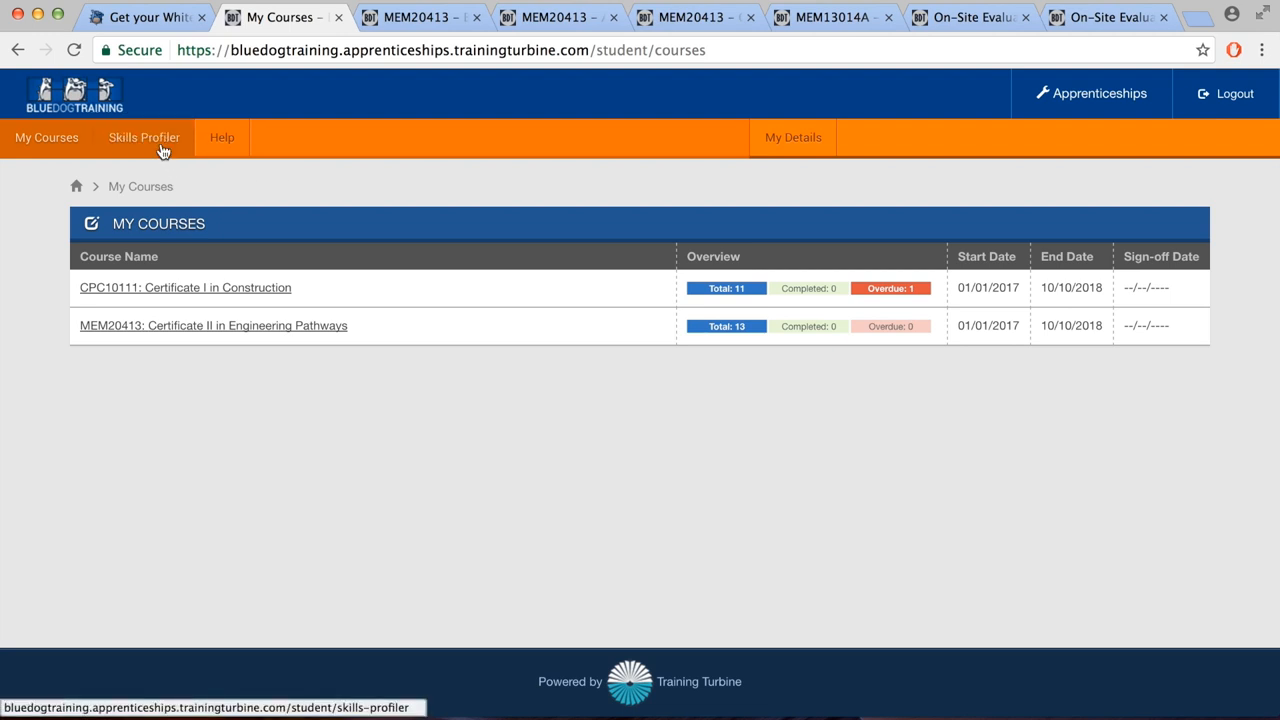
mouse_move(152, 148)
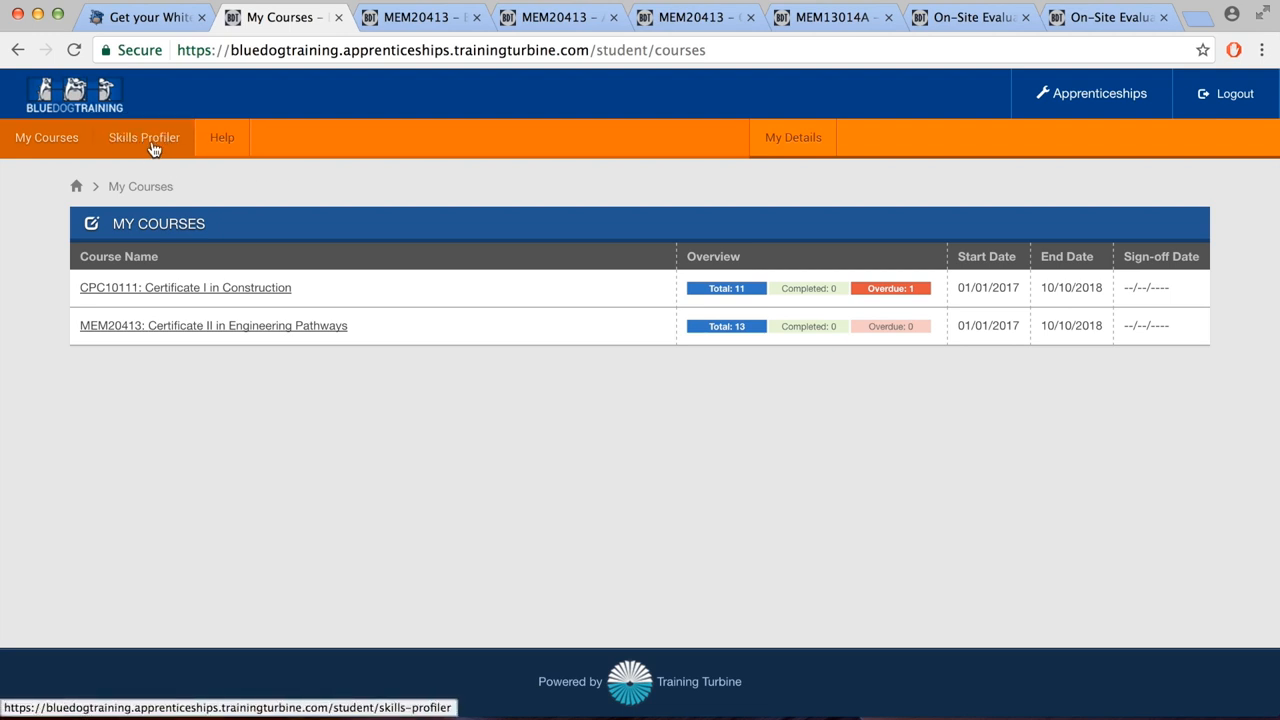
mouse_move(212, 324)
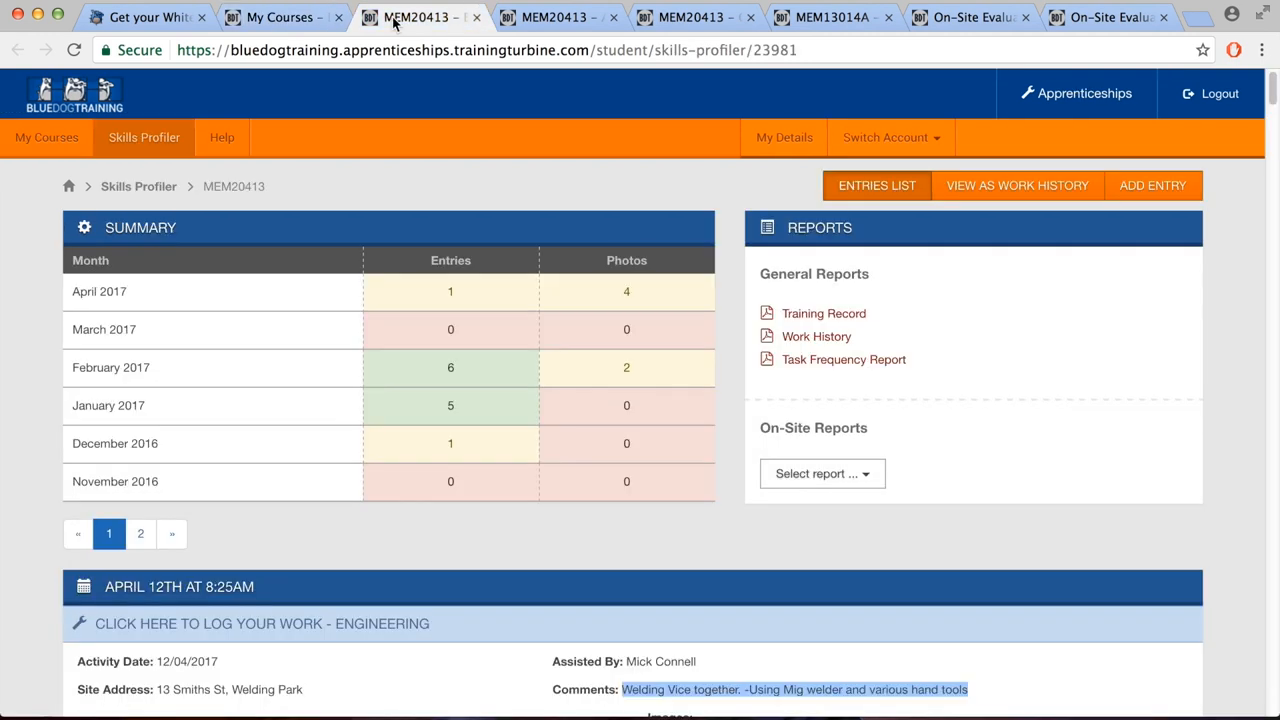
mouse_move(360, 276)
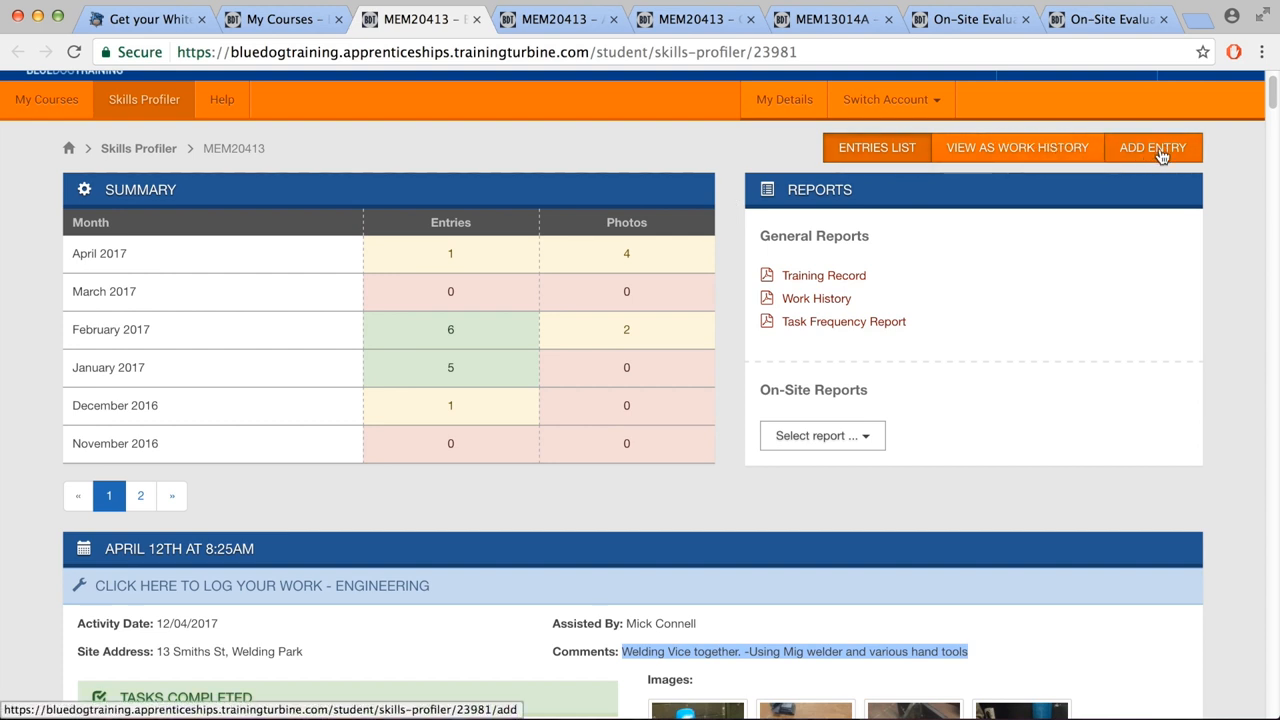
Add a skills-profiler entry dated 02/02/2017 with Assisted By and Site Address set Same As Last Entry
click(1152, 148)
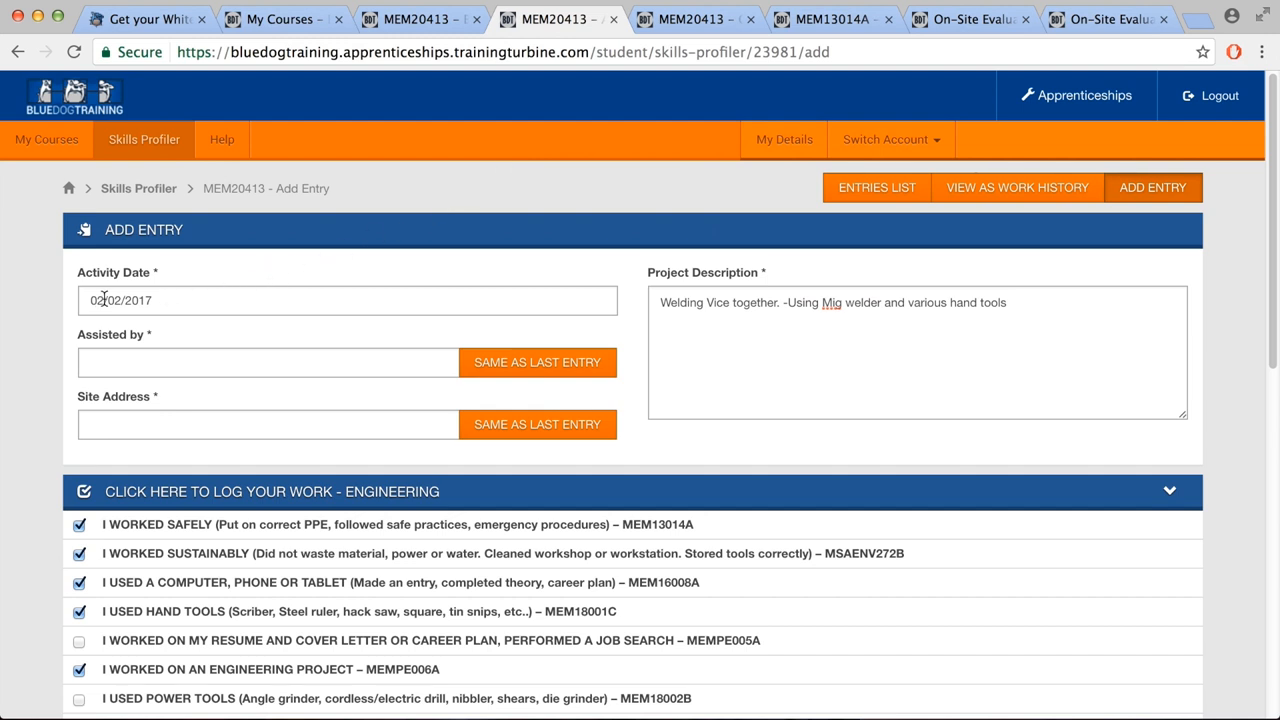
click(348, 300)
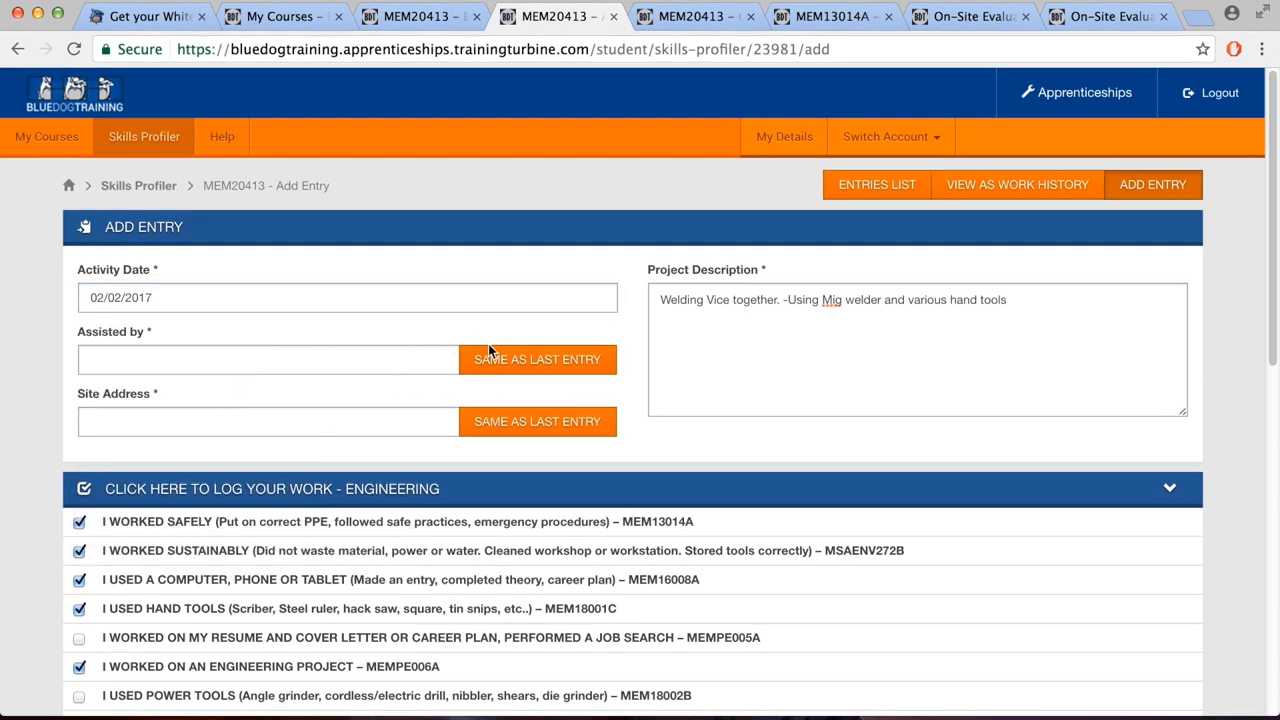
click(536, 360)
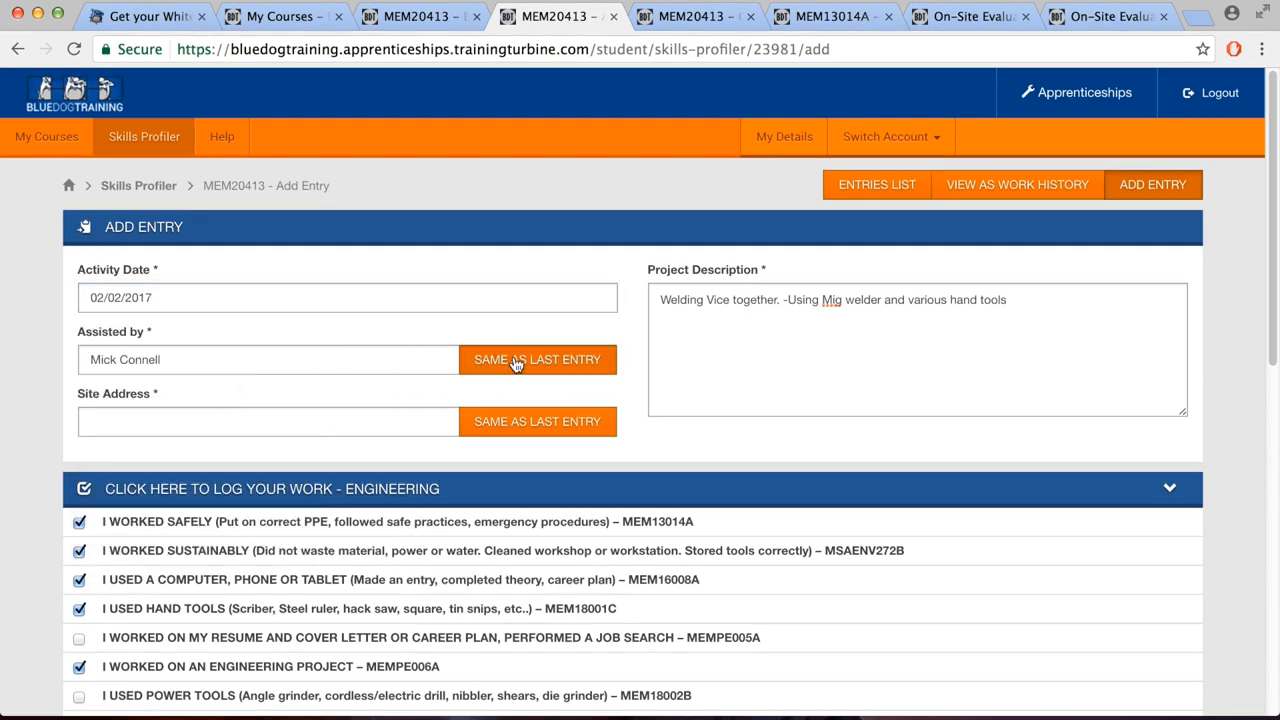
click(536, 420)
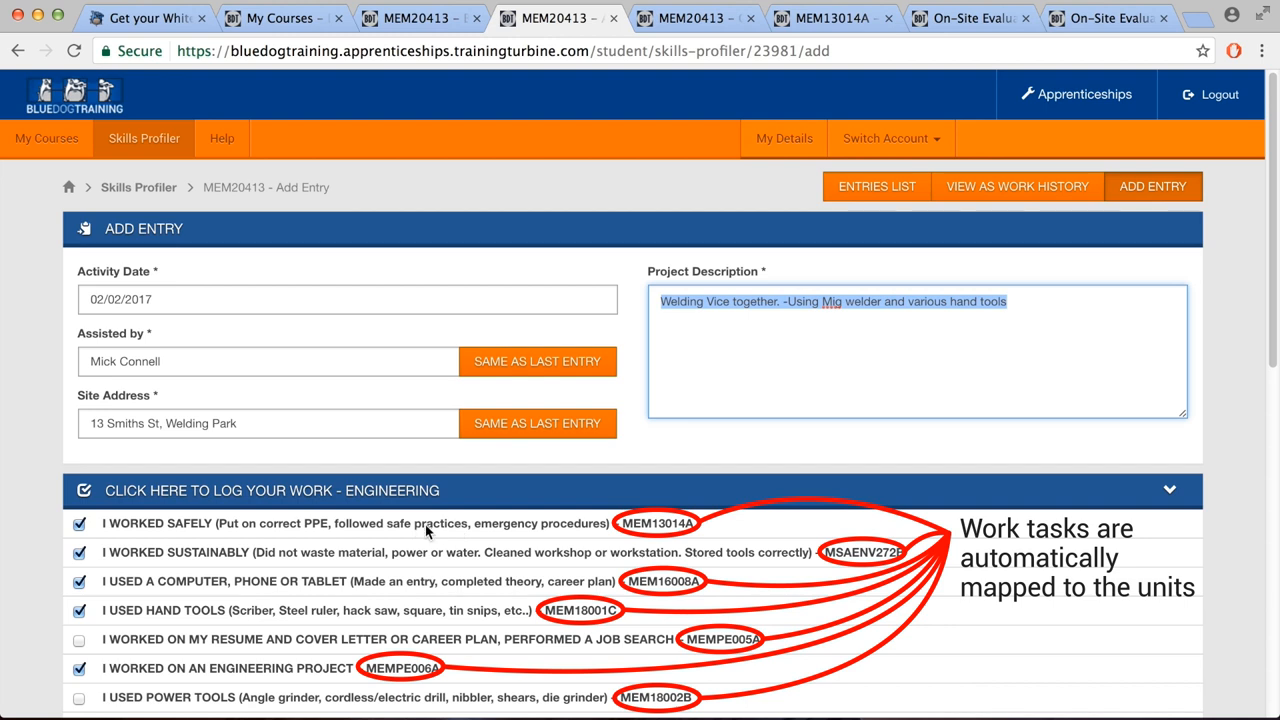
mouse_move(292, 588)
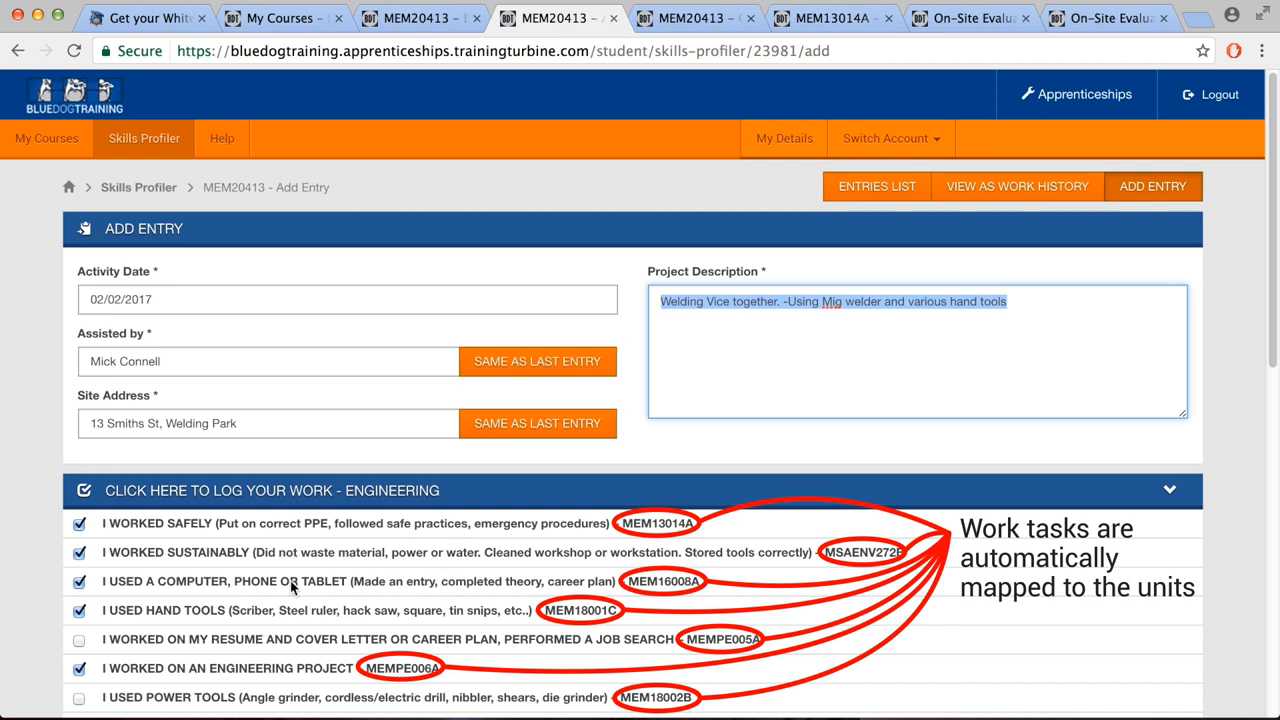
scroll(down, 3)
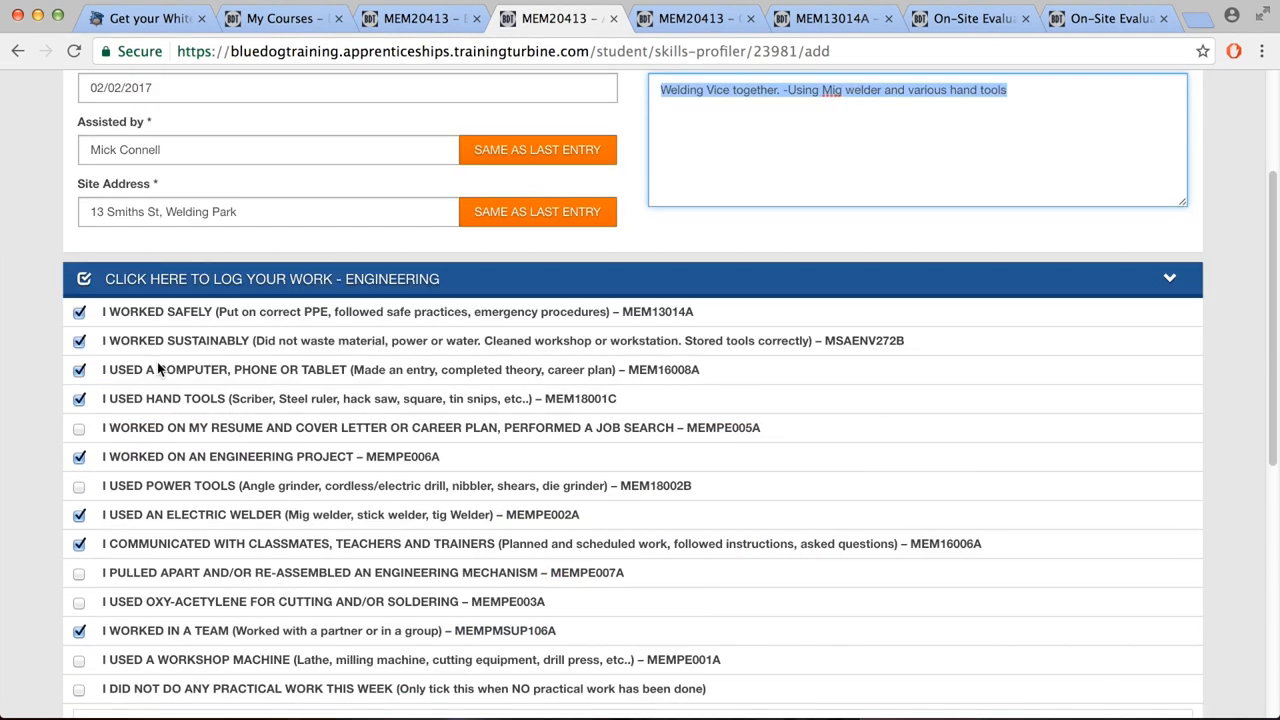
Begin adding photos, cancel the file picker, and continue down toward the Entries List
scroll(down, 3)
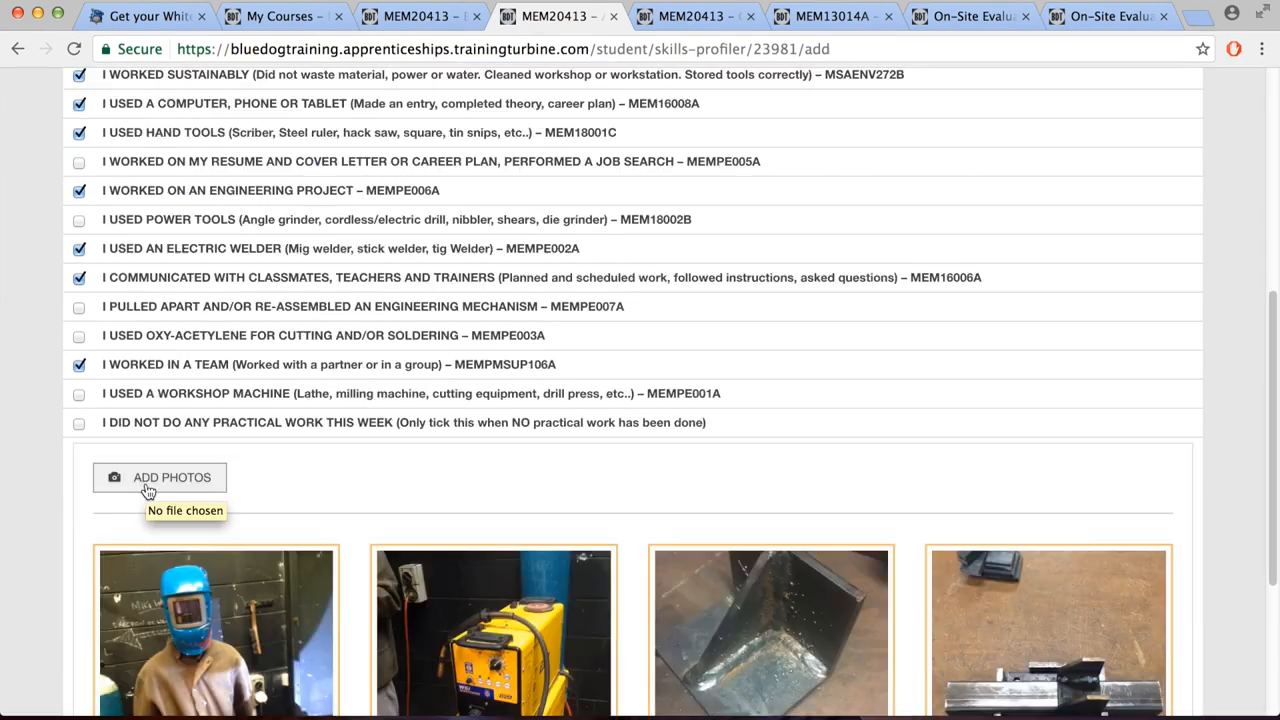
click(160, 476)
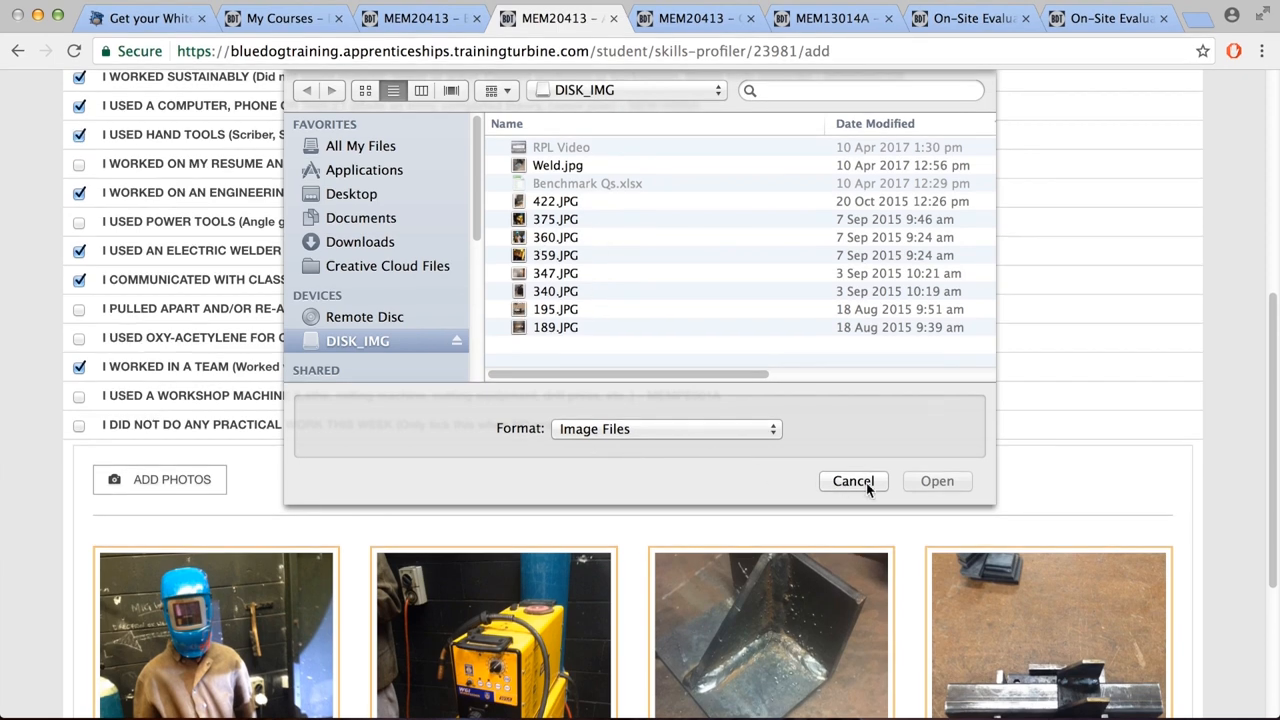
click(852, 480)
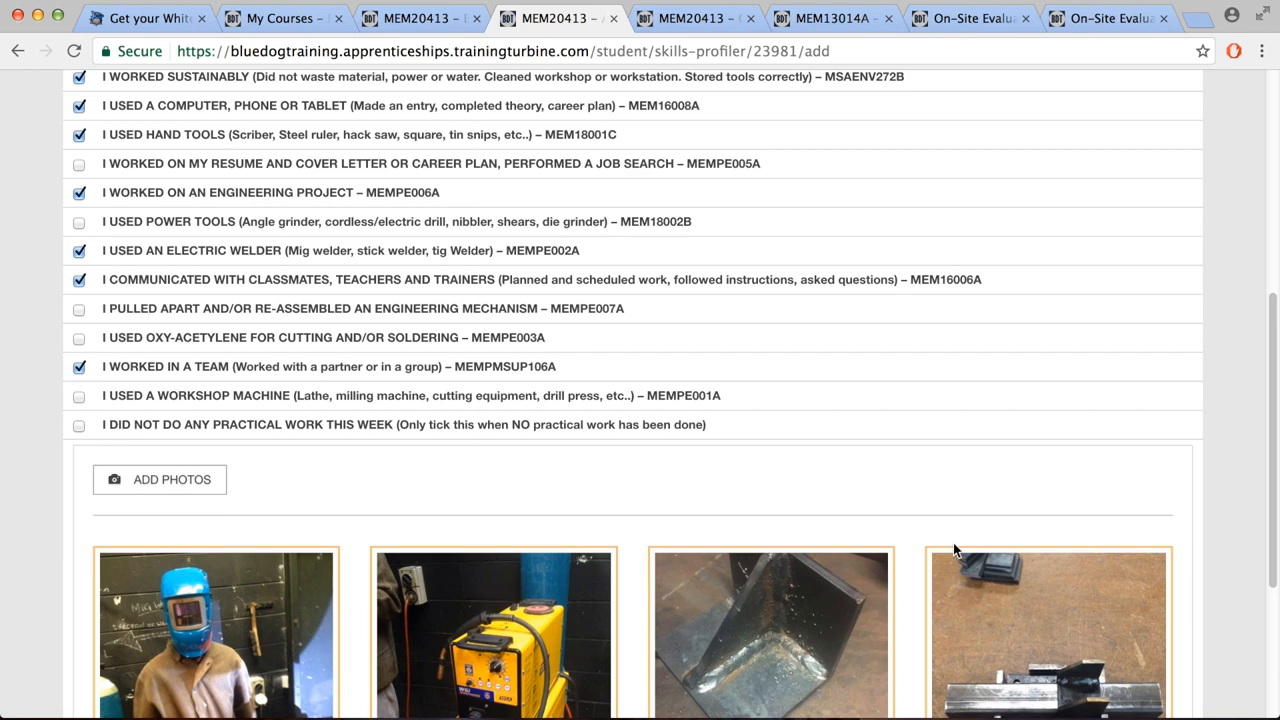
scroll(down, 3)
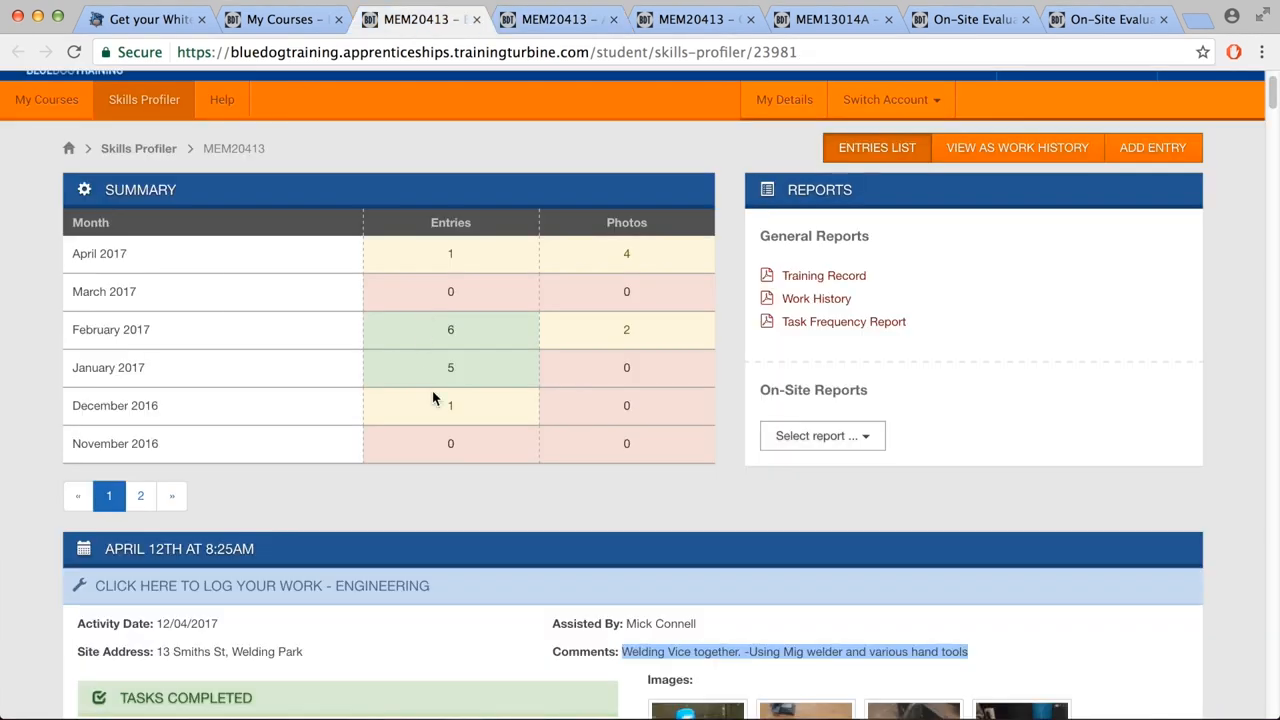
Scroll down the saved April 12 entry's details below the monthly summary
scroll(down, 3)
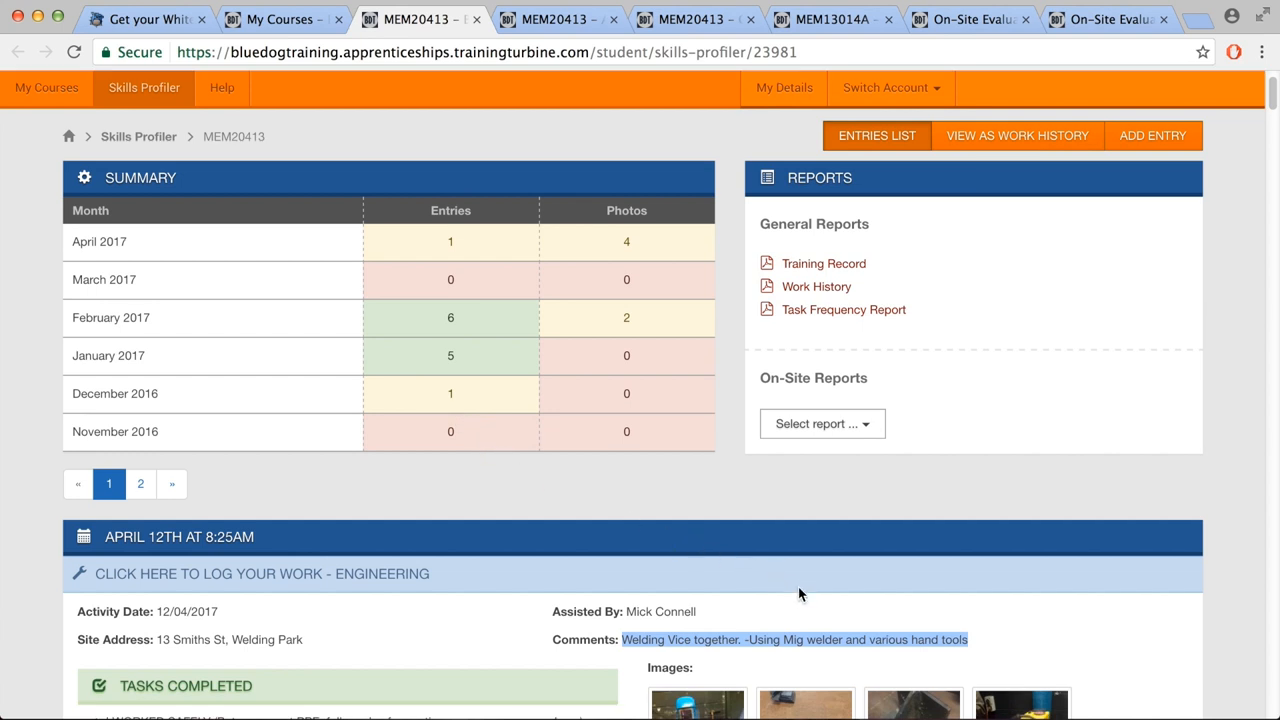
mouse_move(742, 668)
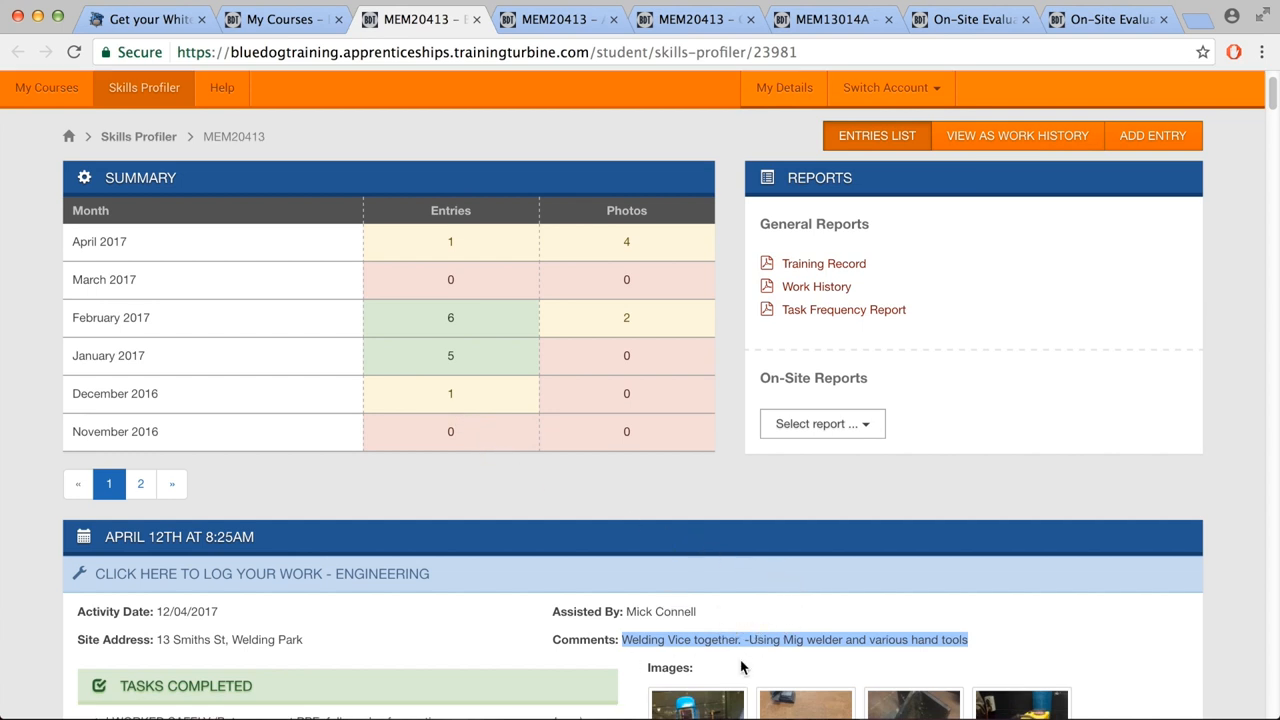
mouse_move(706, 680)
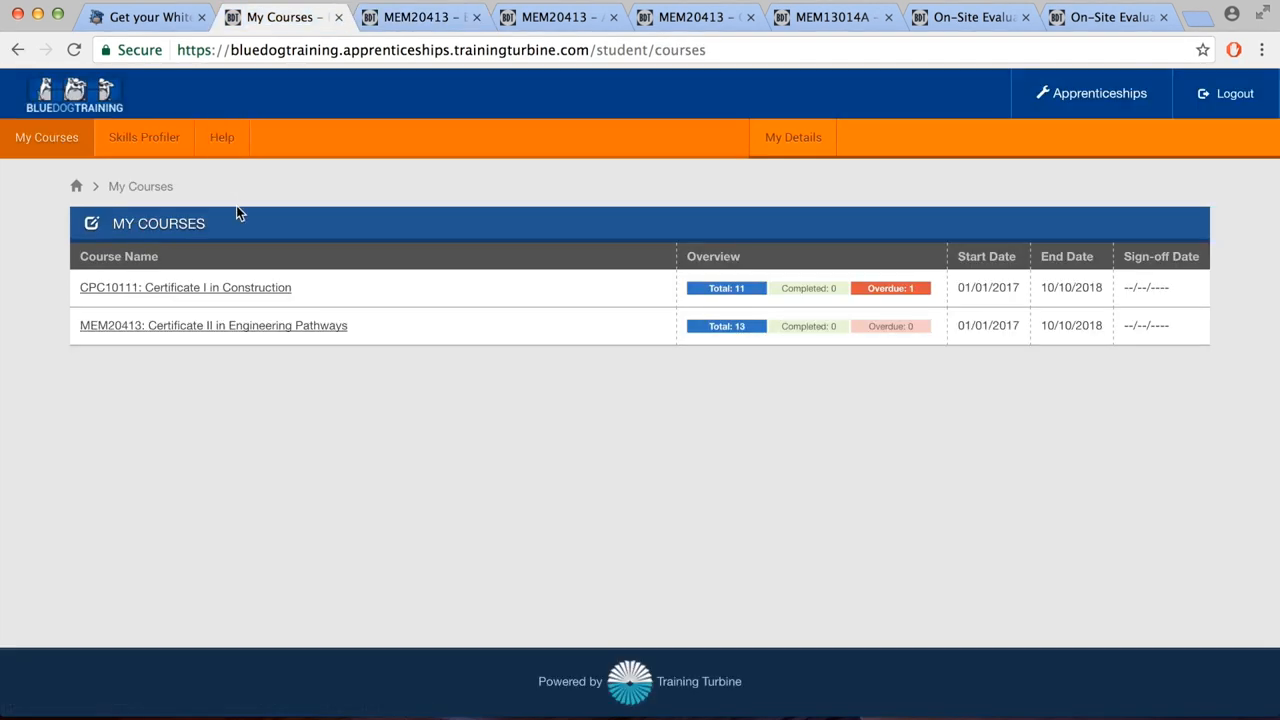
Open the MEM20413 Engineering Pathways course and its MEM13014A health and safety unit
click(212, 324)
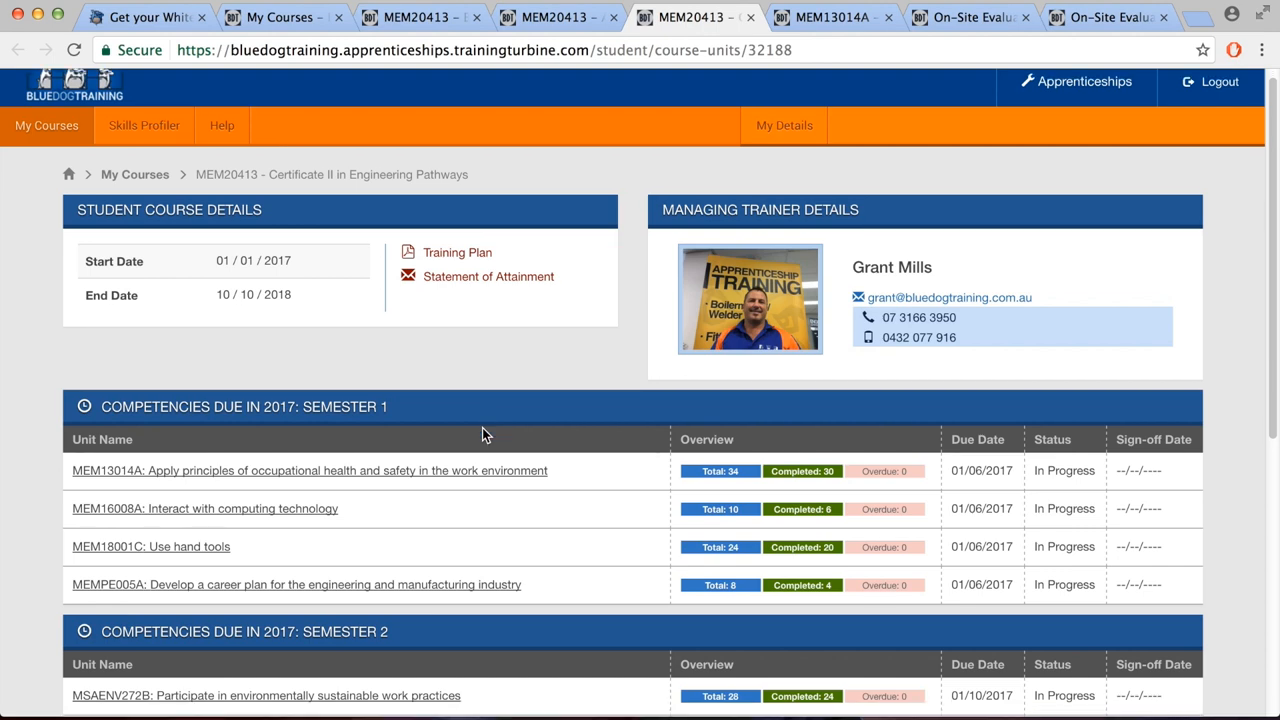
scroll(down, 3)
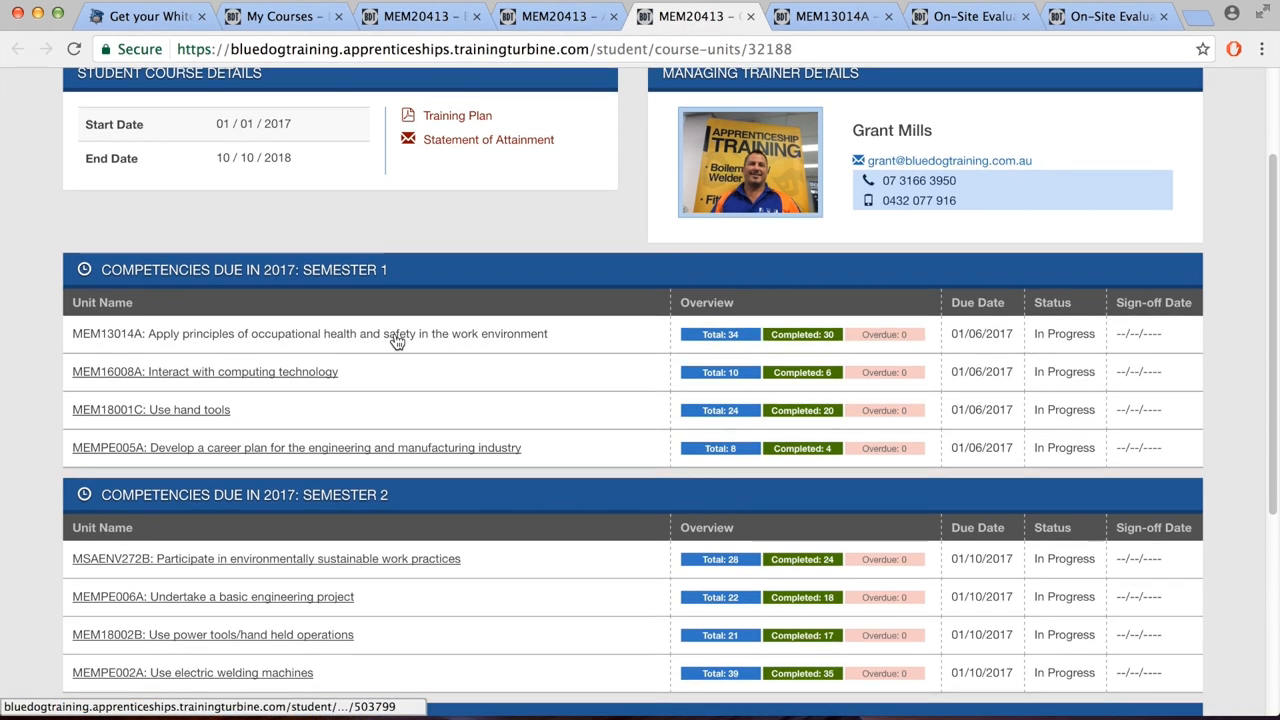
click(310, 332)
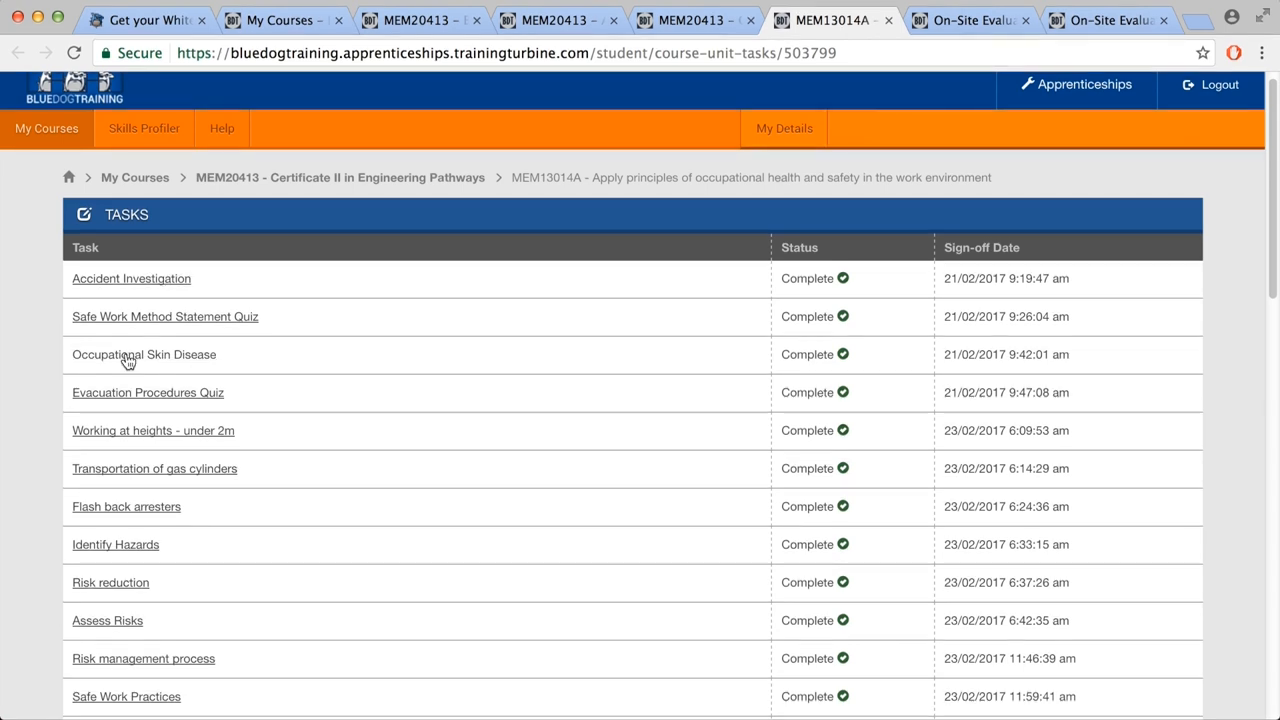
Open the Occupational Skin Disease quiz, skim its Recent Research intro video, and go to question 1
click(144, 354)
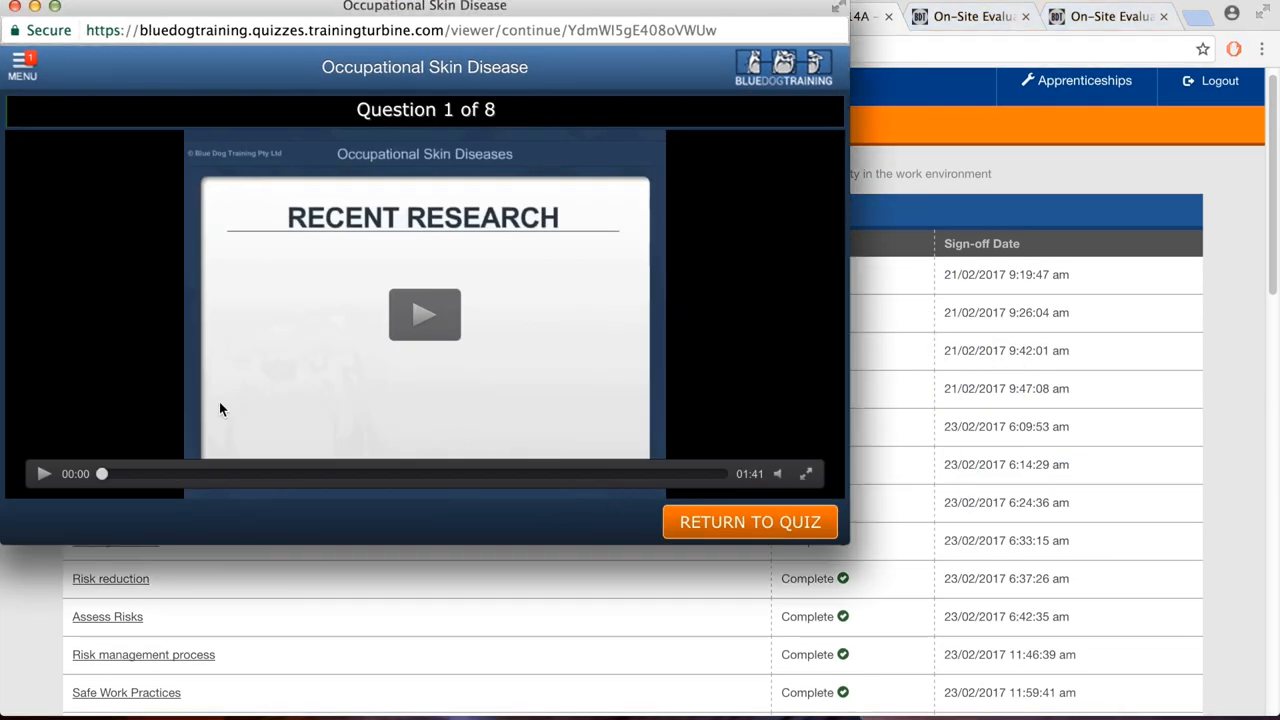
click(424, 314)
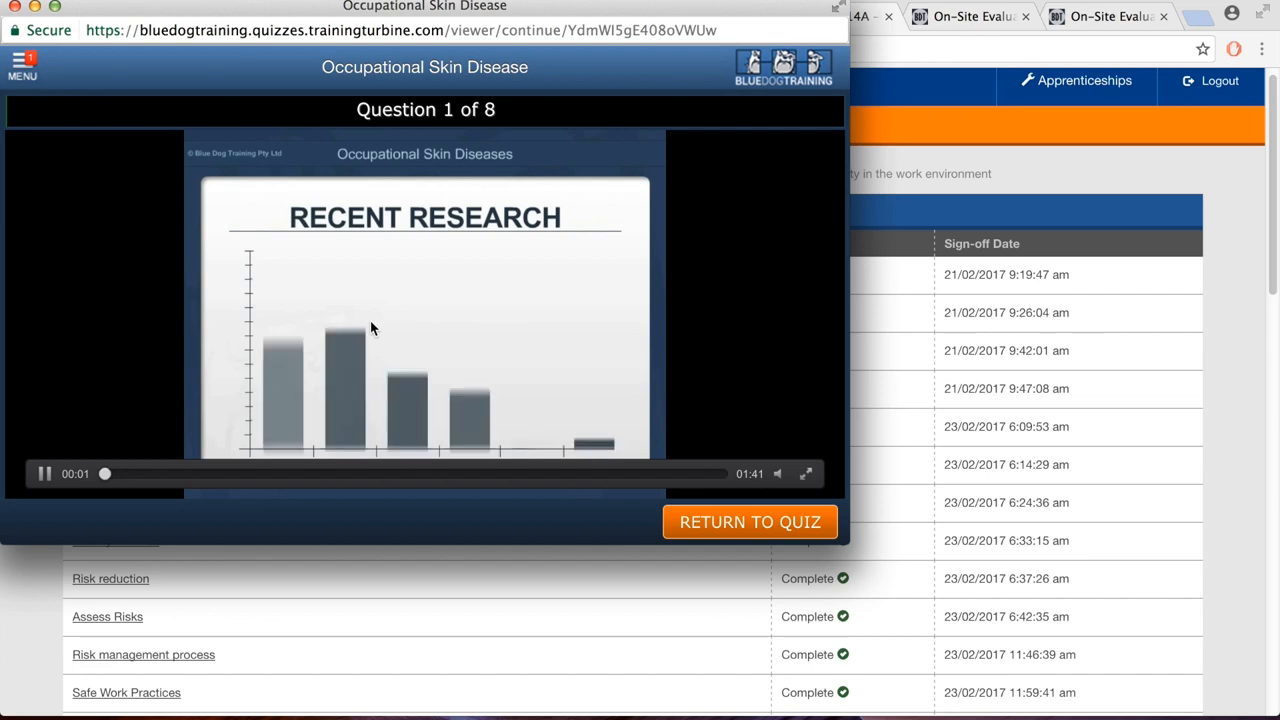
drag(104, 472, 484, 472)
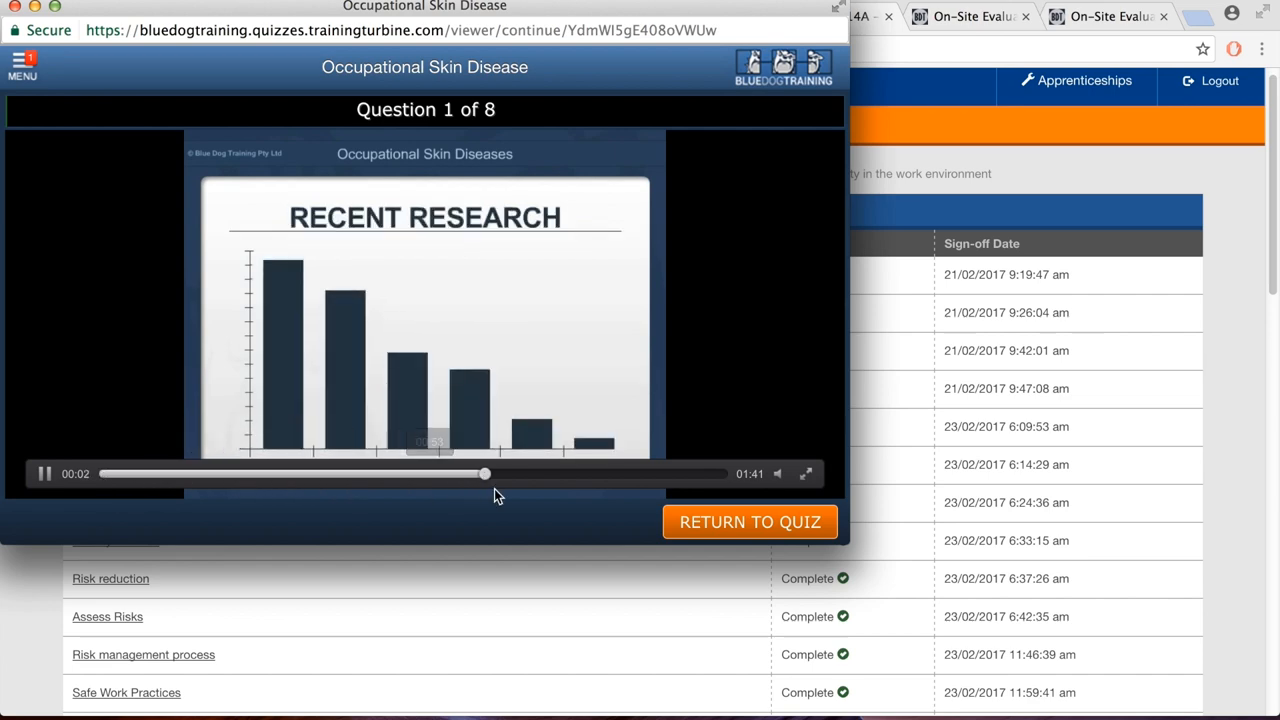
drag(484, 472, 268, 474)
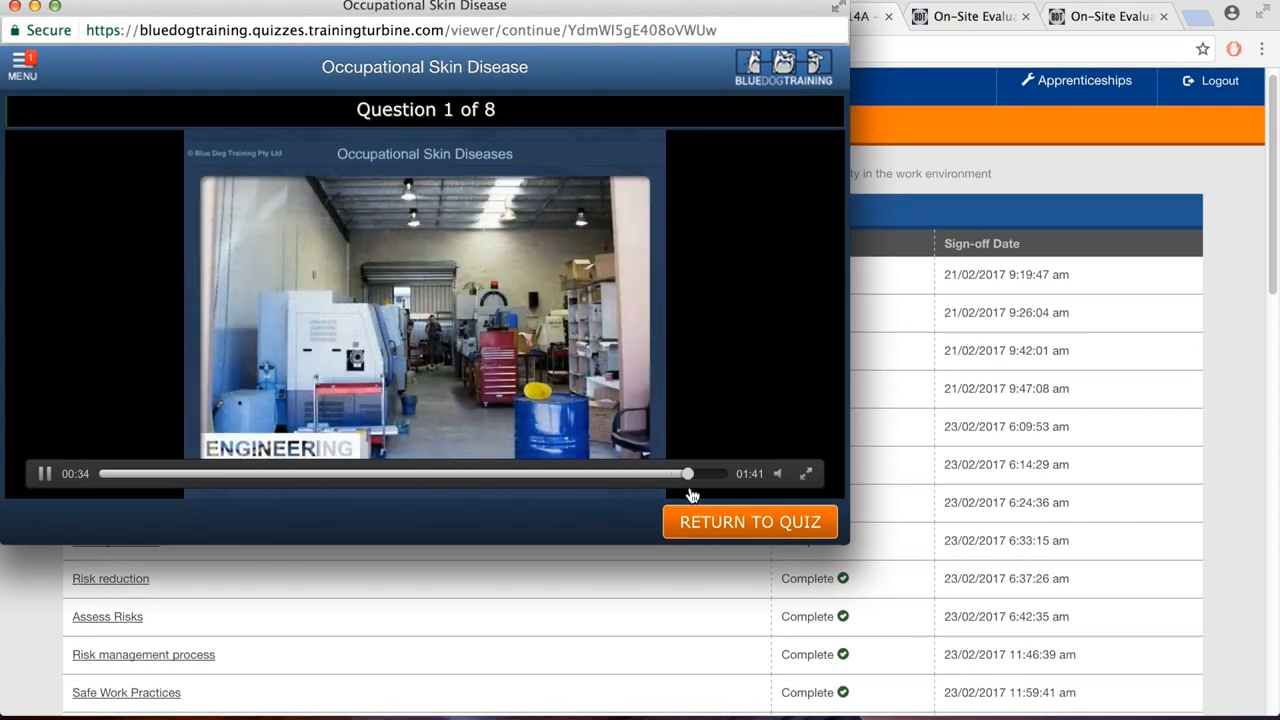
click(750, 520)
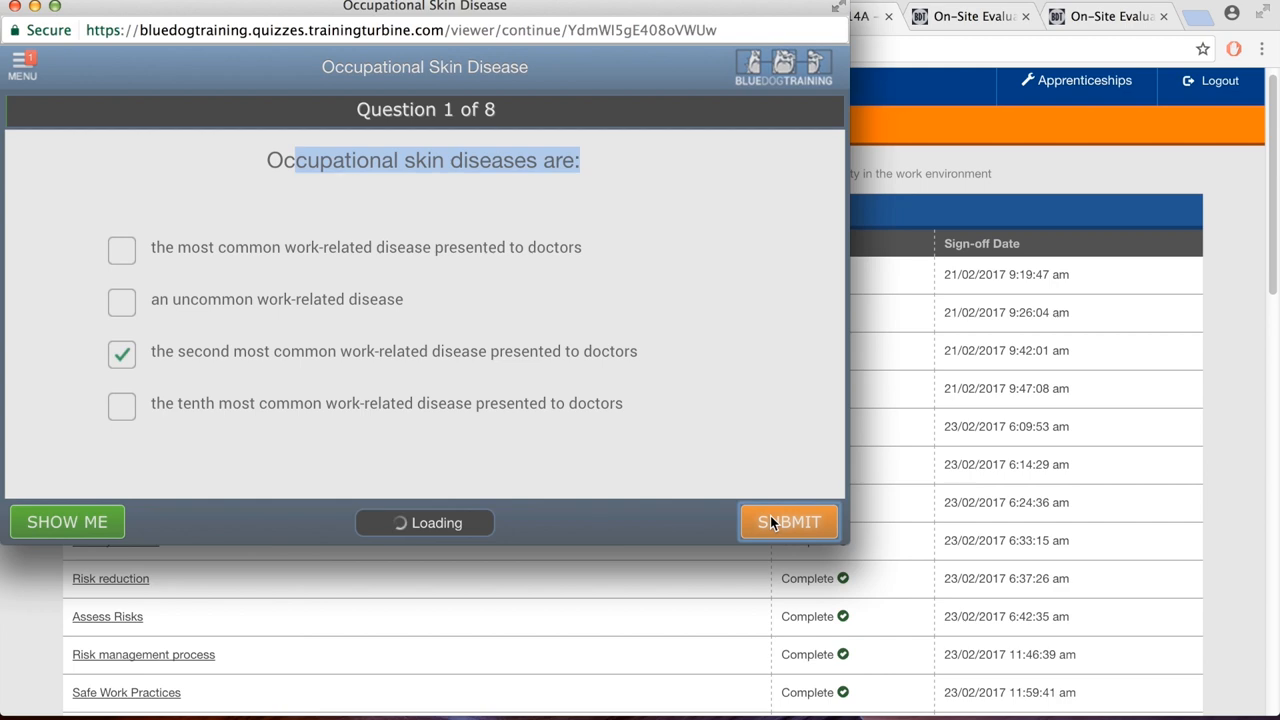
Submit answers to questions 1–4, choosing small economic impact for question 4, and acknowledge the Incorrect message
click(788, 520)
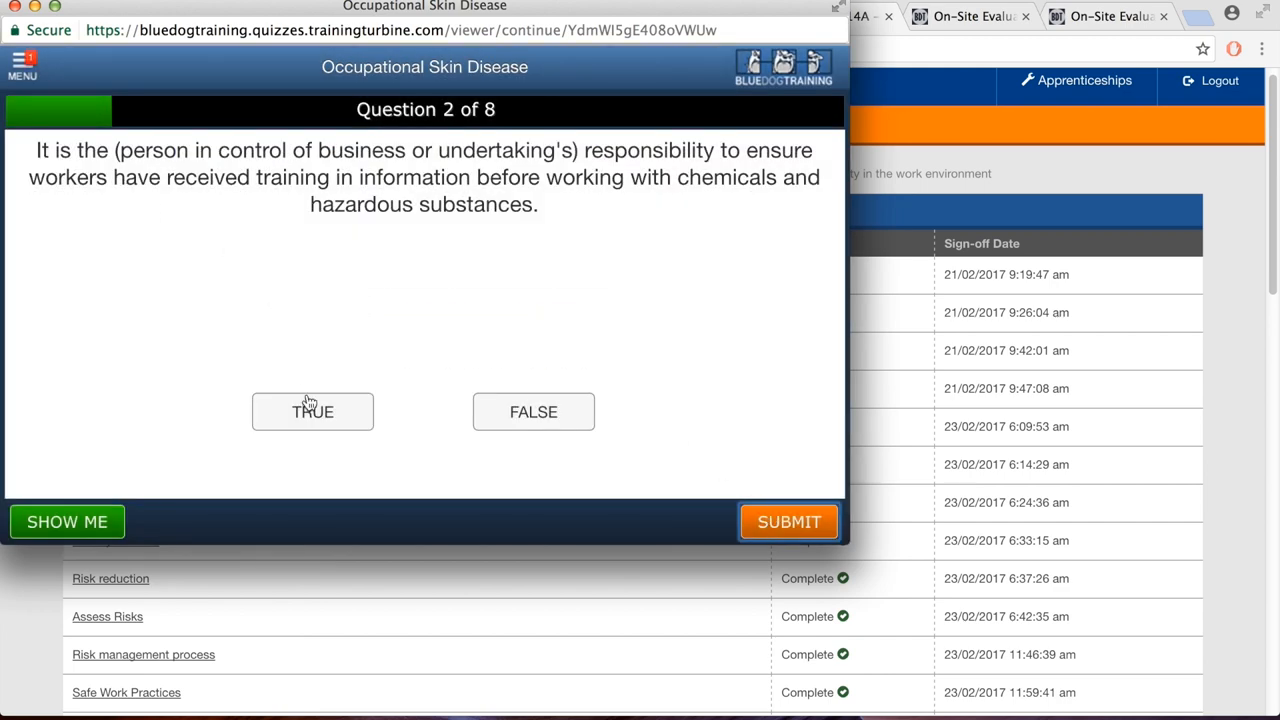
click(788, 520)
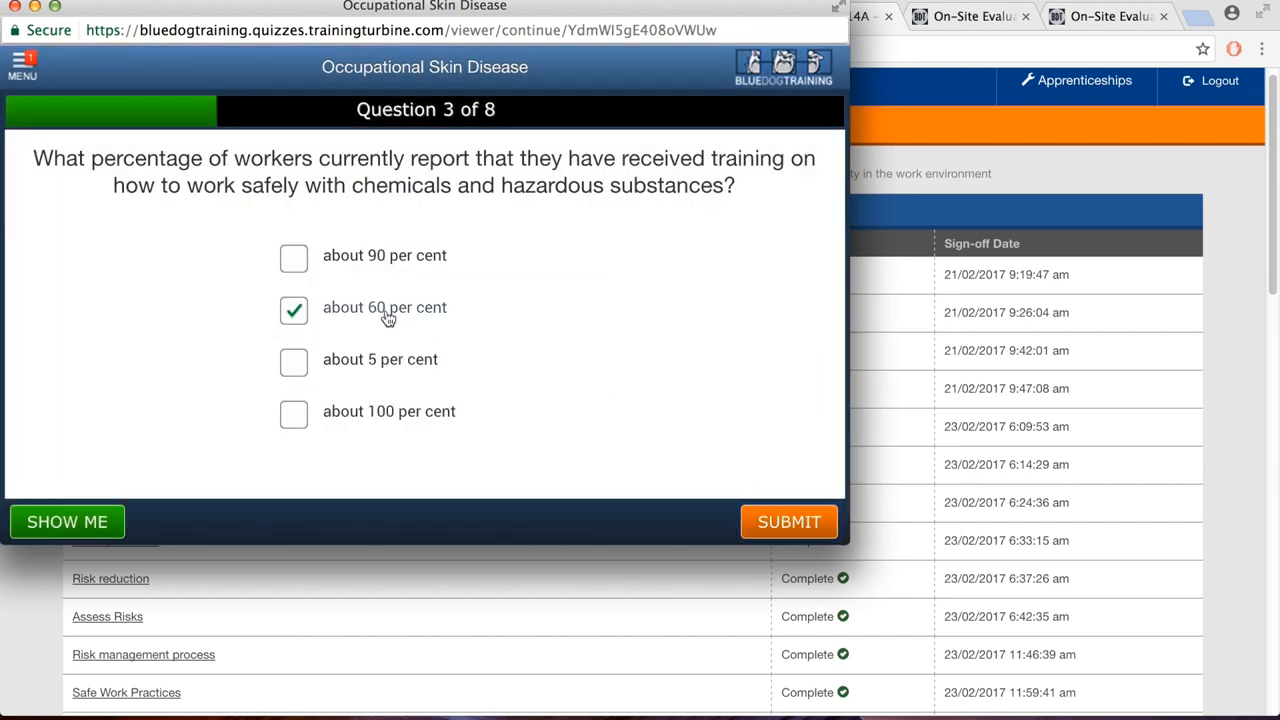
click(788, 520)
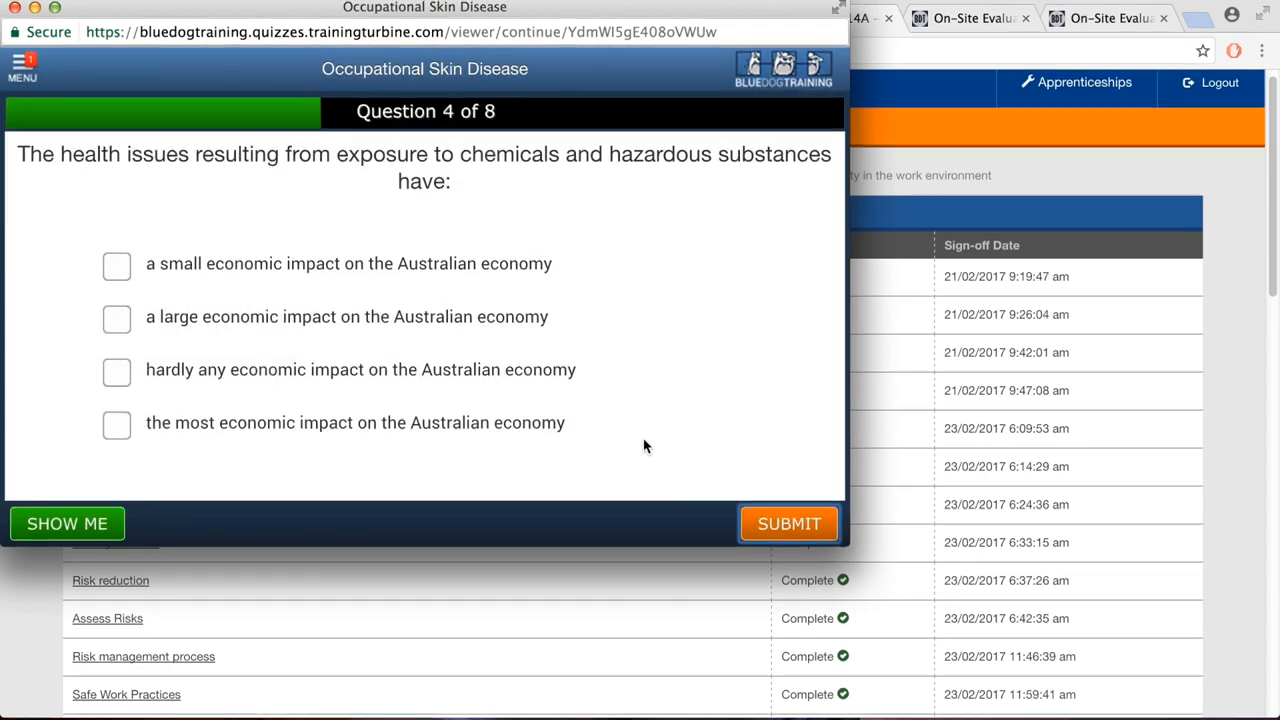
click(116, 264)
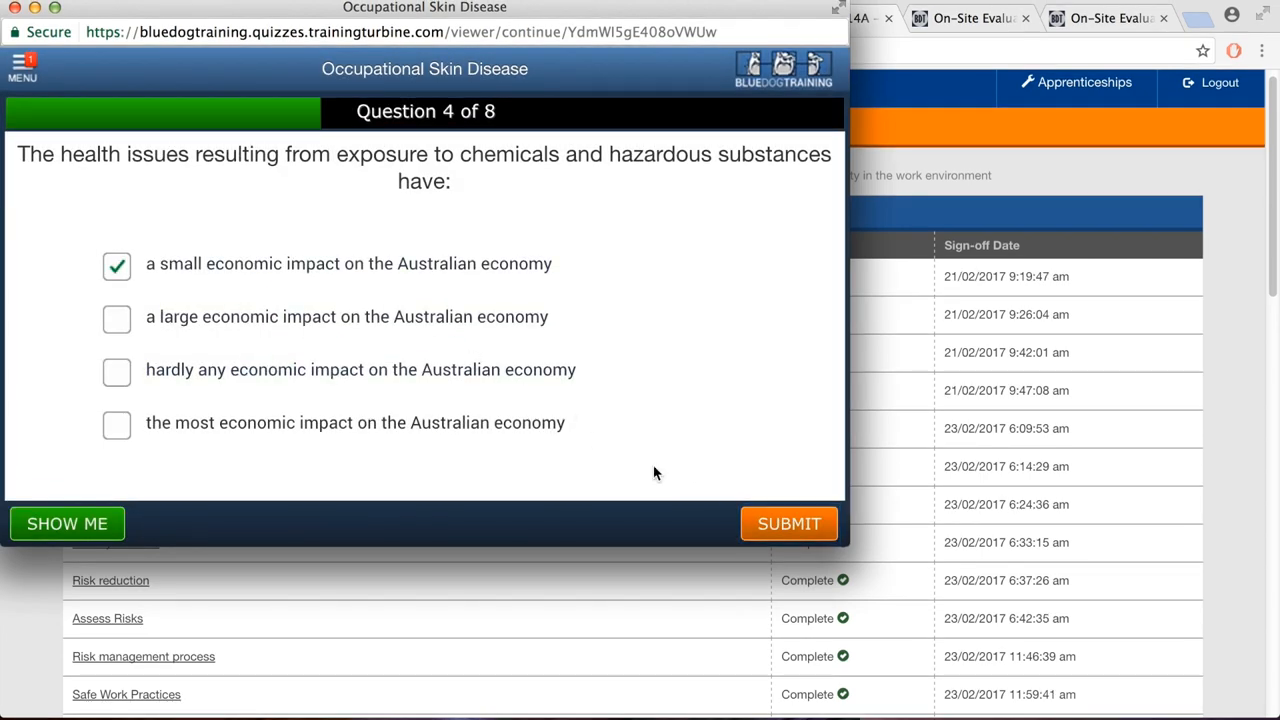
click(788, 524)
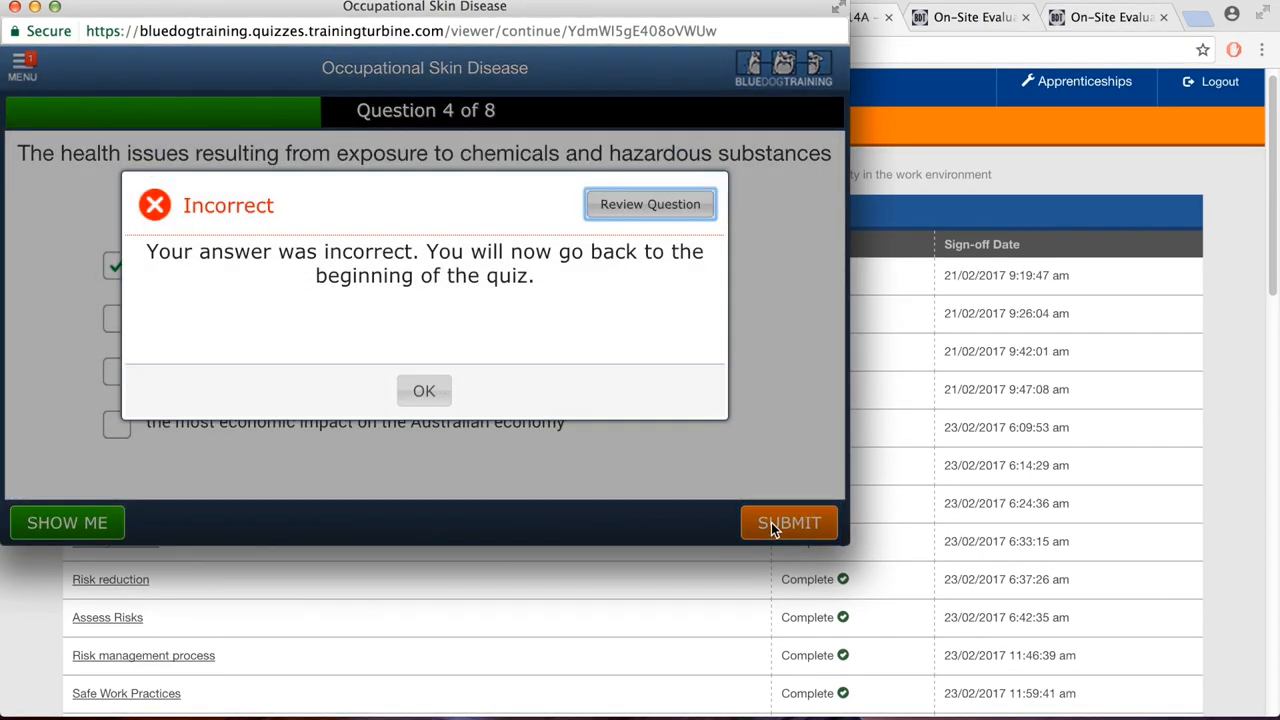
click(424, 390)
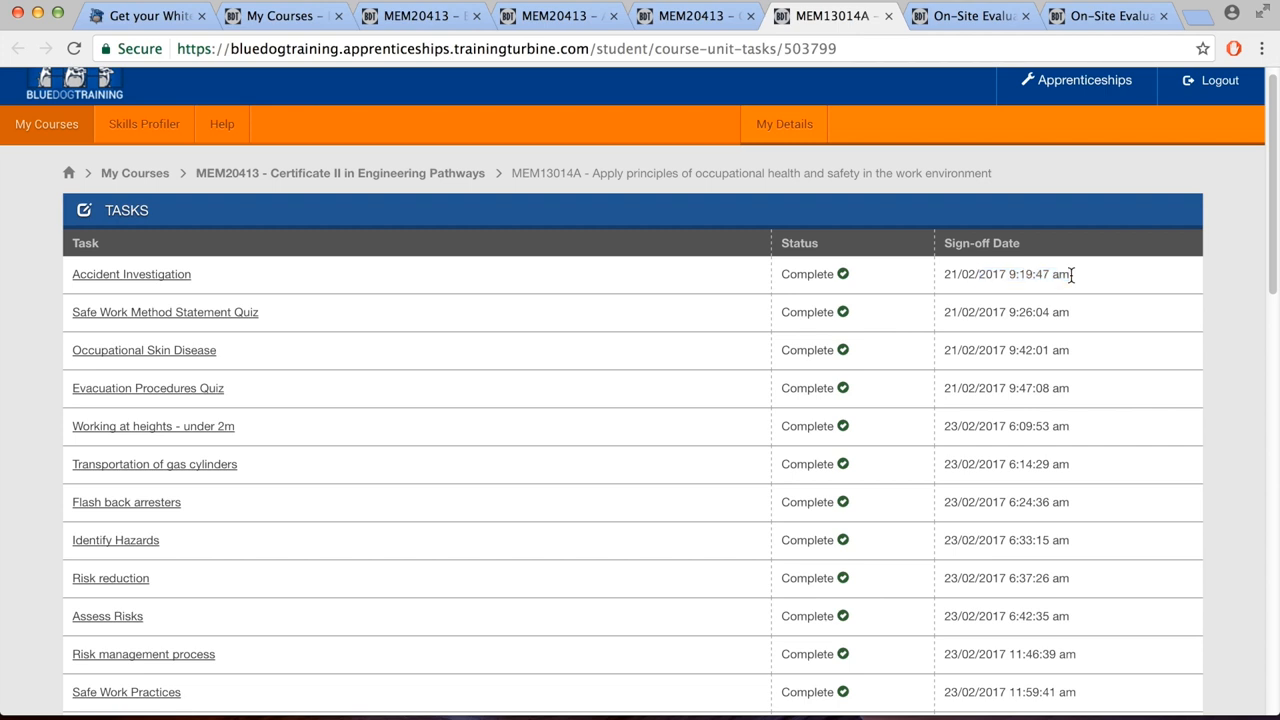
mouse_move(976, 304)
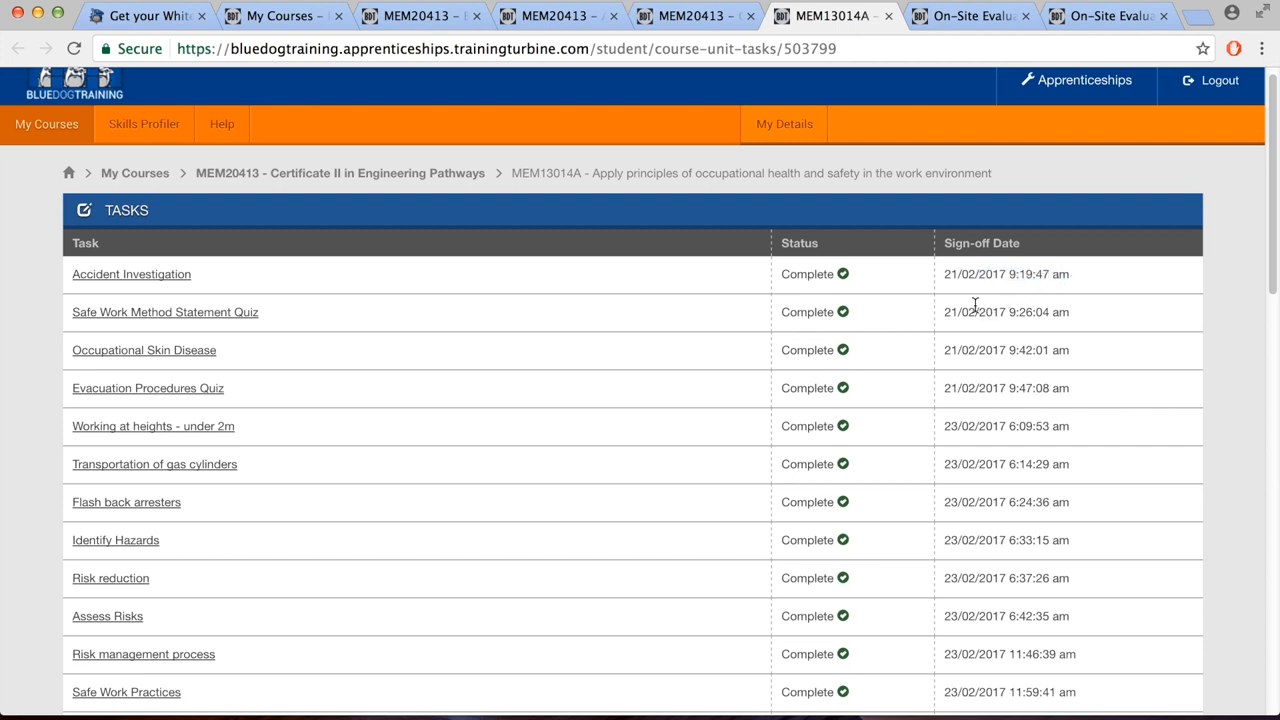
mouse_move(564, 88)
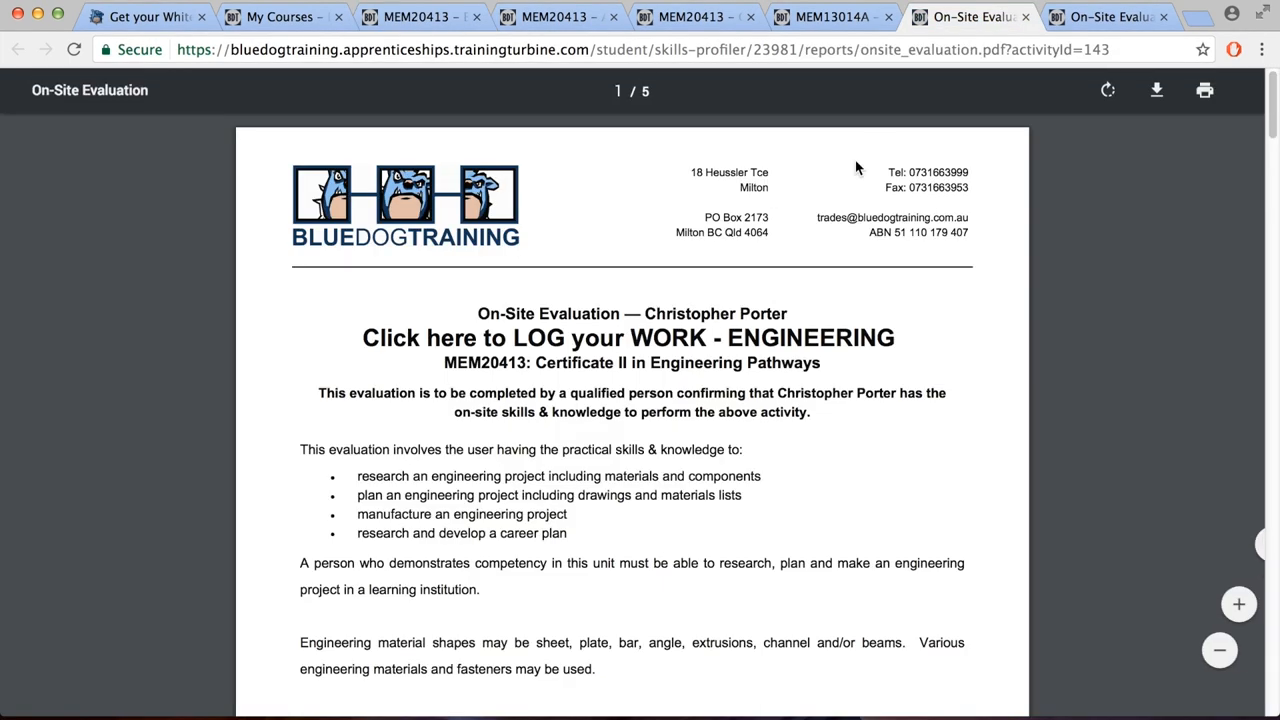
Scroll to the PDF's task-frequency table and select, then clear, the engineering mechanism task row
scroll(down, 3)
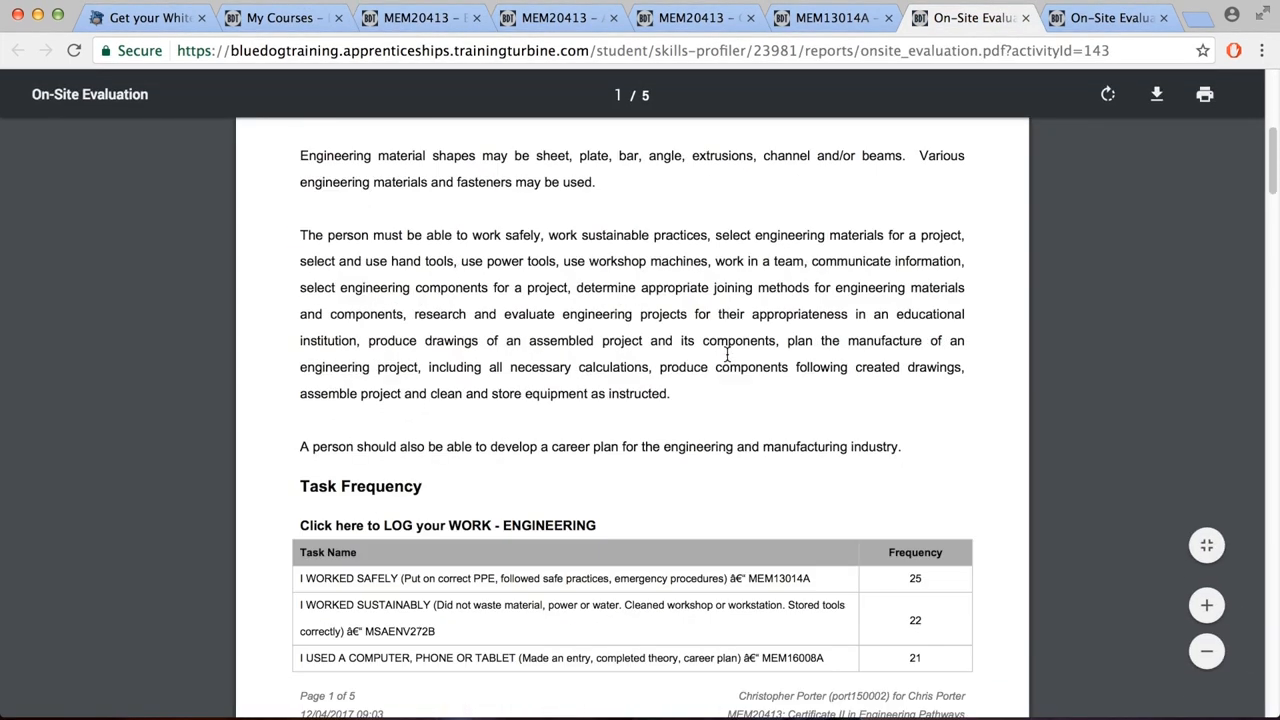
scroll(down, 3)
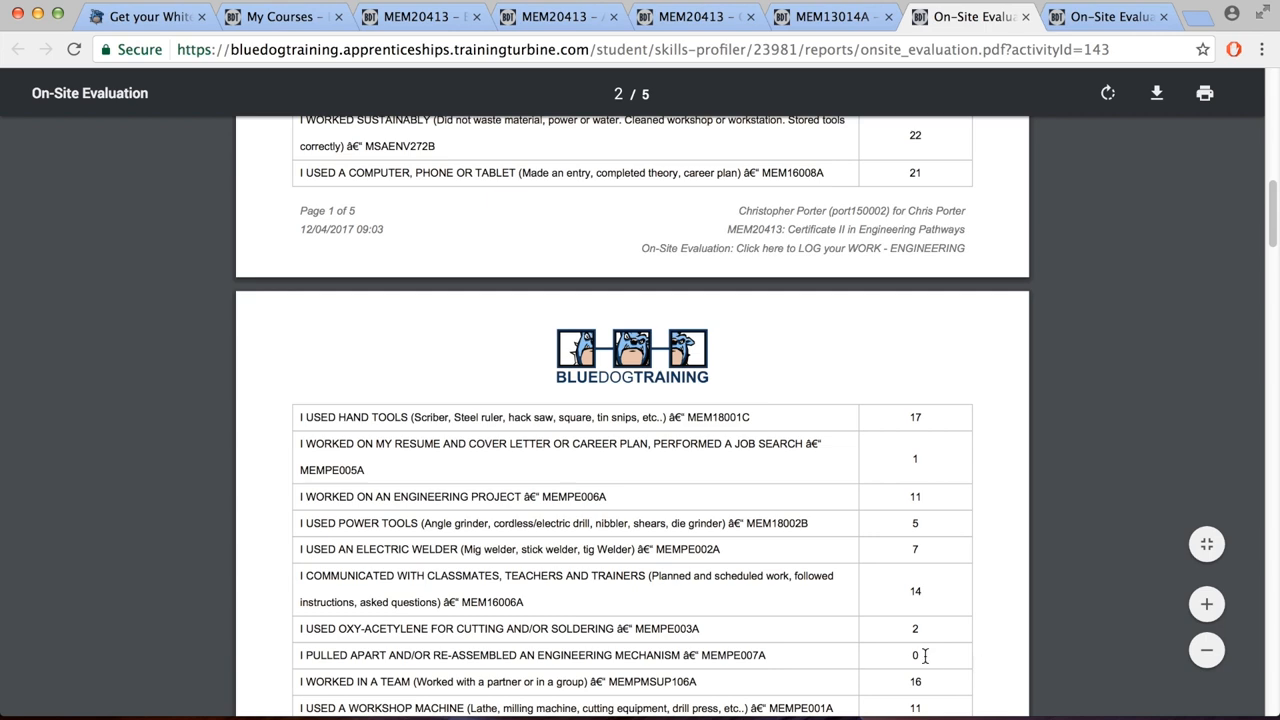
triple_click(530, 656)
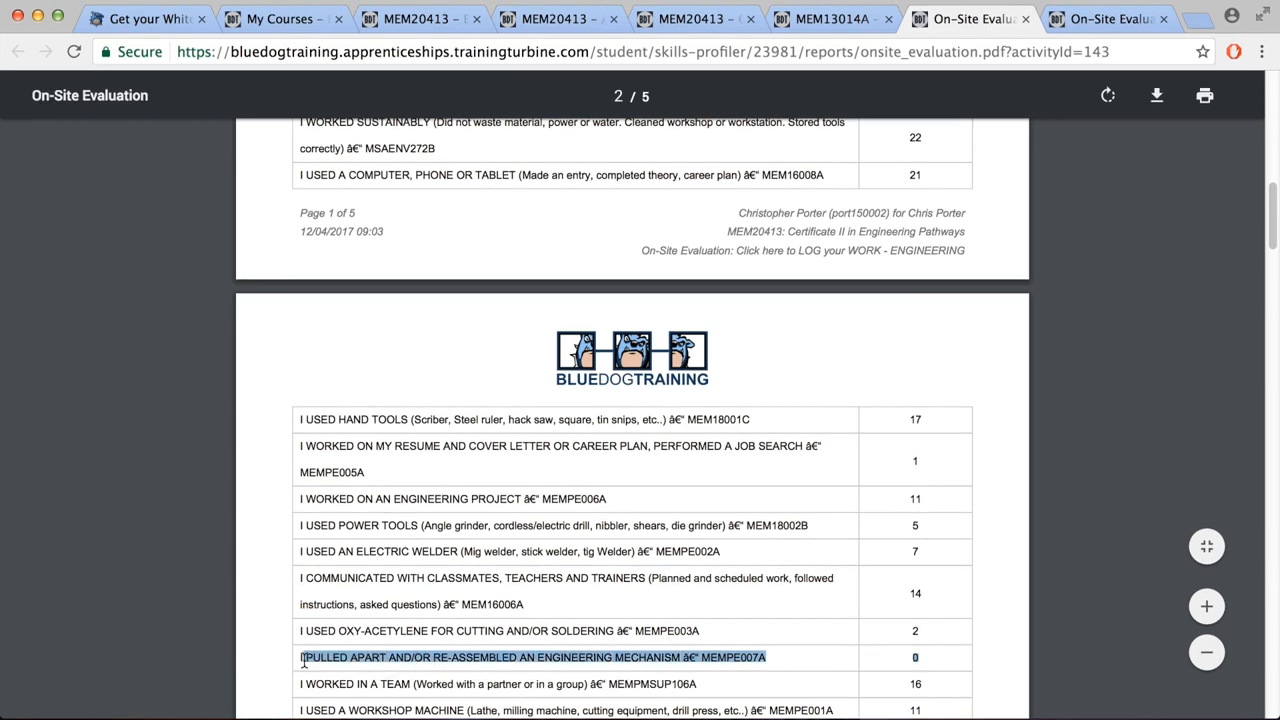
click(1110, 16)
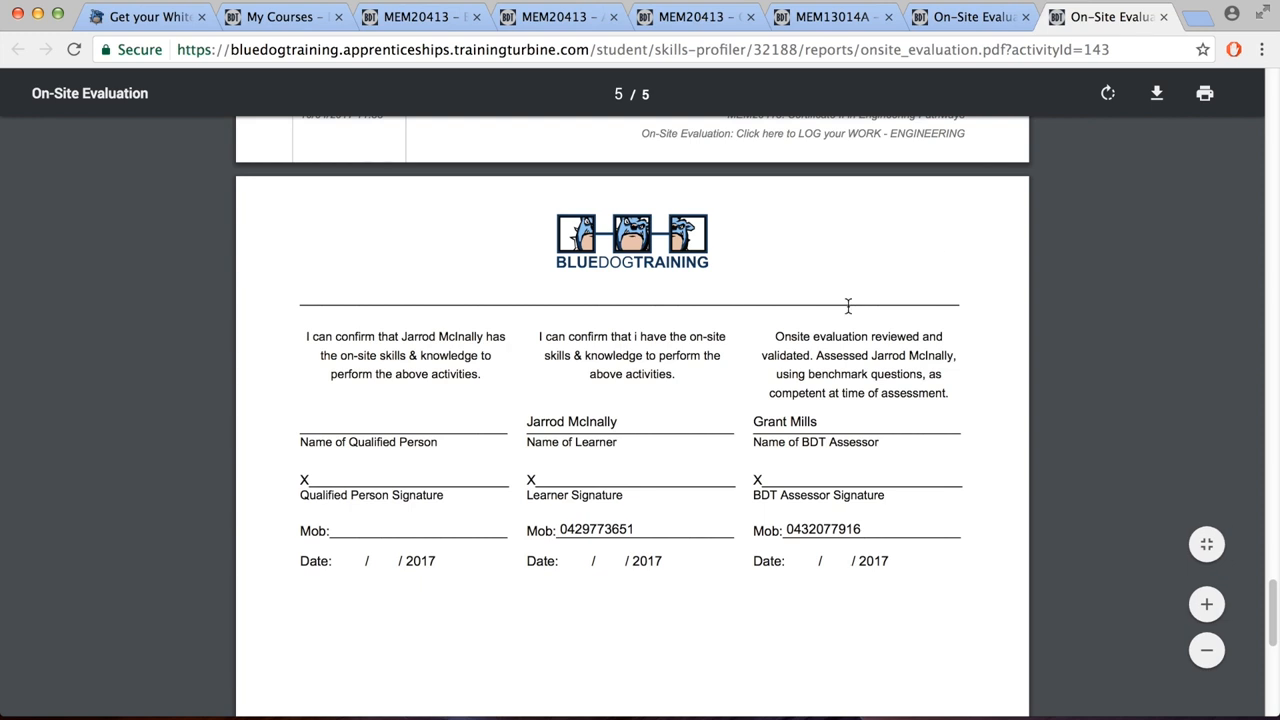
mouse_move(360, 430)
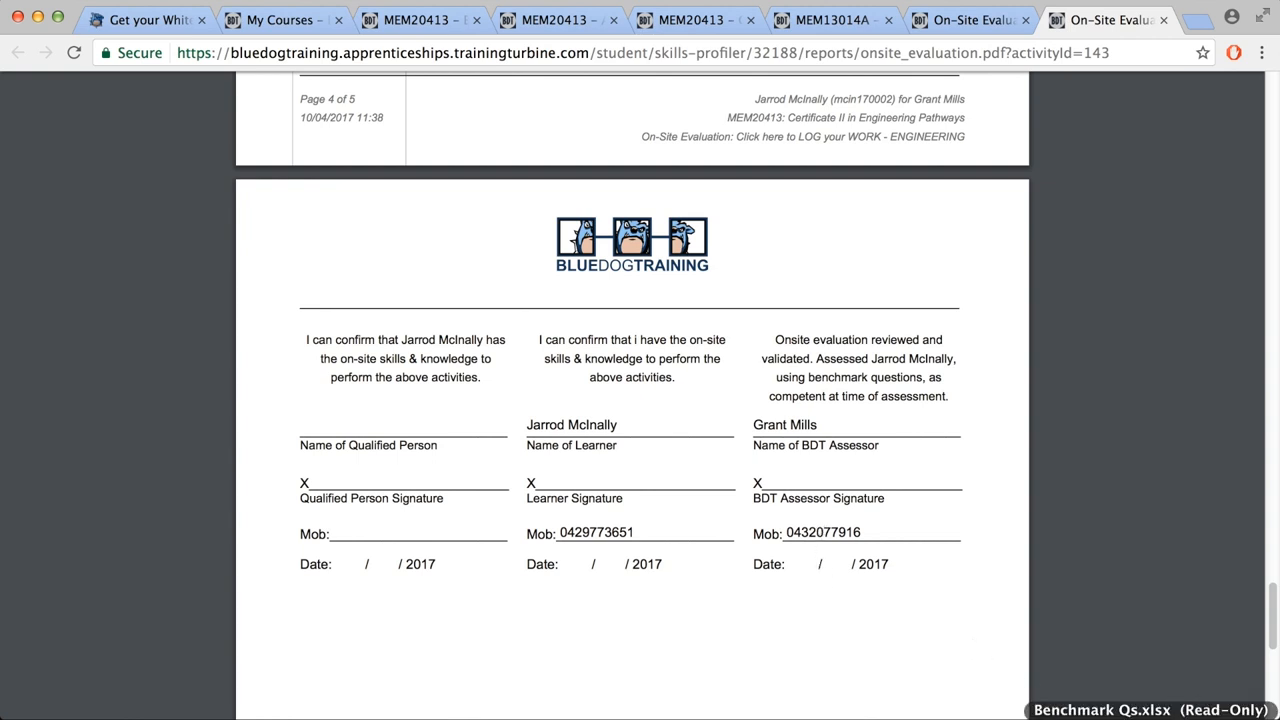
Return from the evaluation PDF to the My Courses page
click(284, 20)
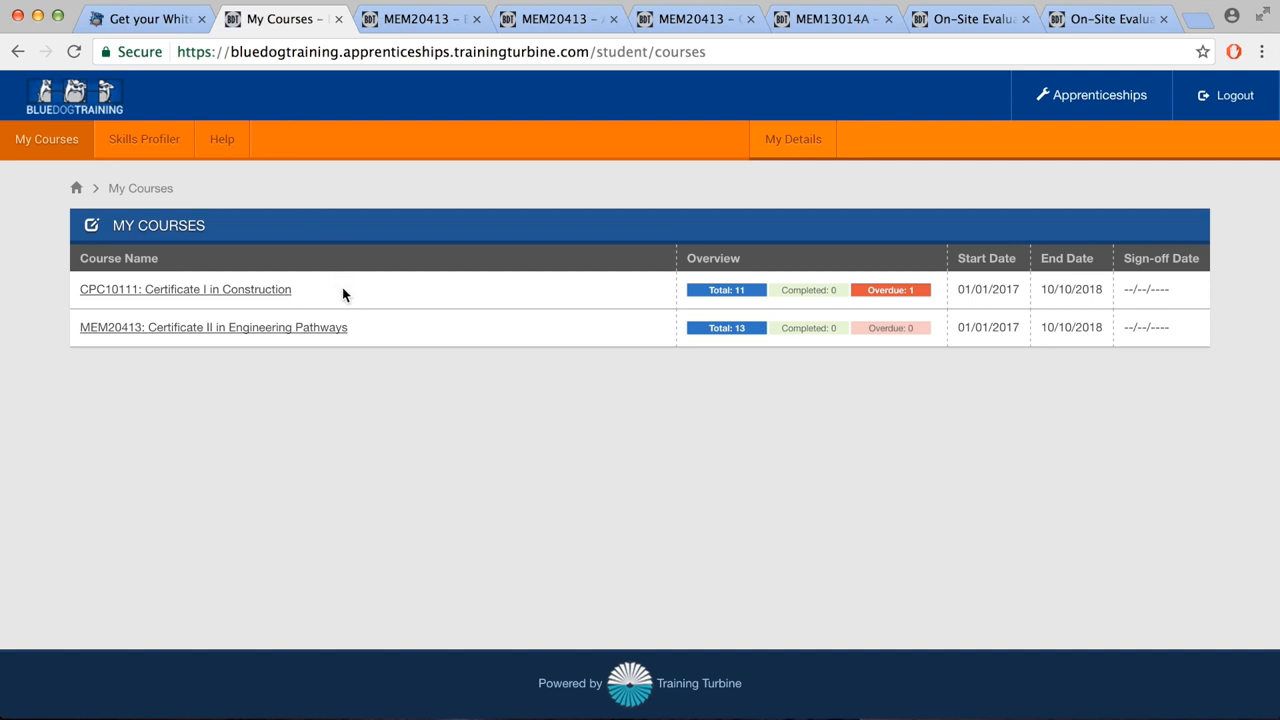